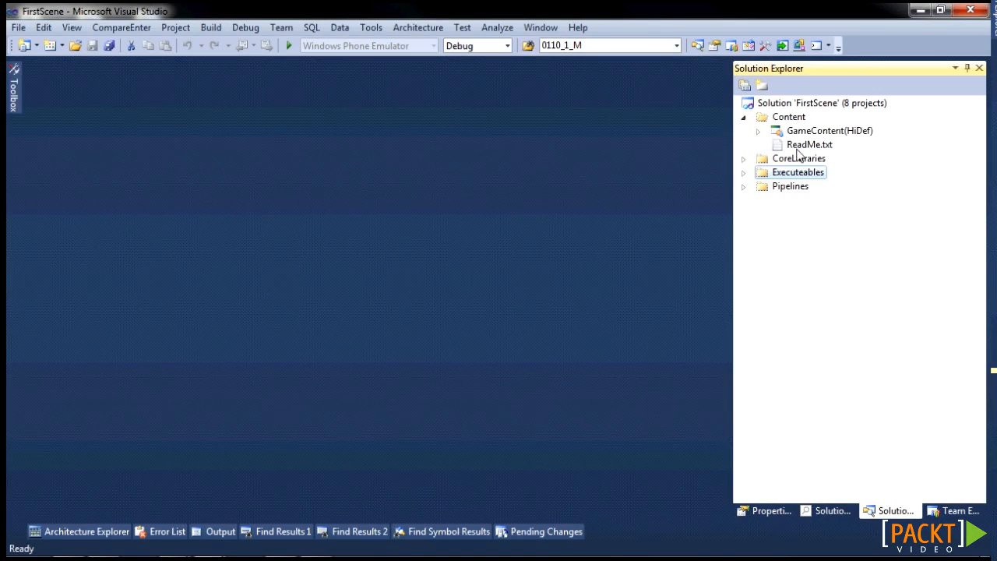
# Step: Open ILight.cs from the 00_Core-PC project under CoreLibraries
pyautogui.click(742, 159)
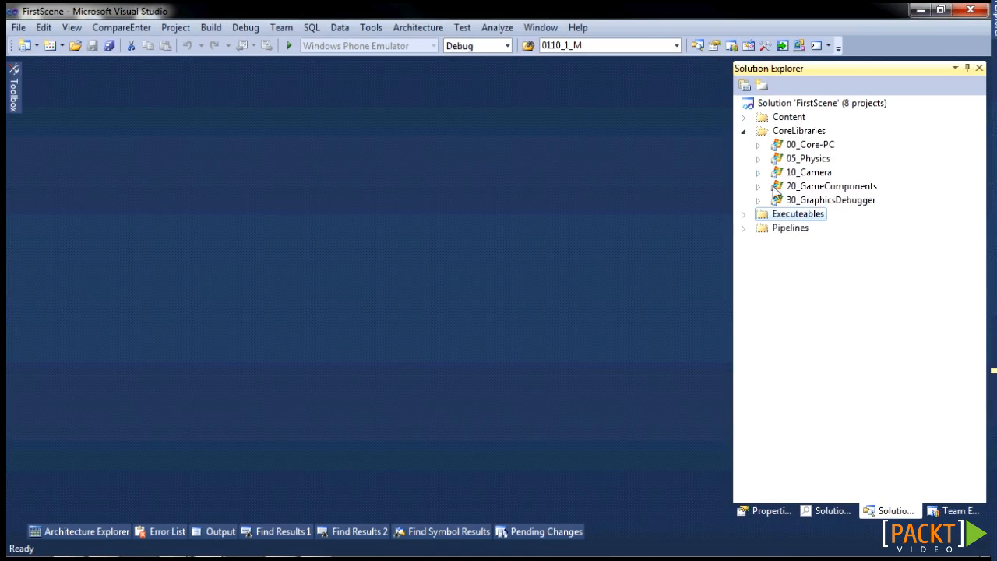
pyautogui.click(758, 143)
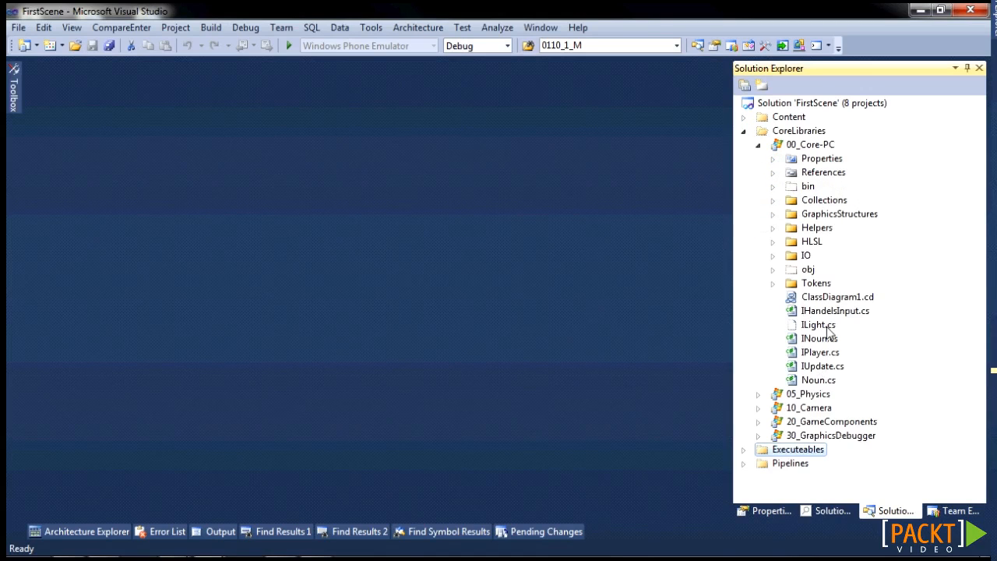
pyautogui.rightClick(816, 324)
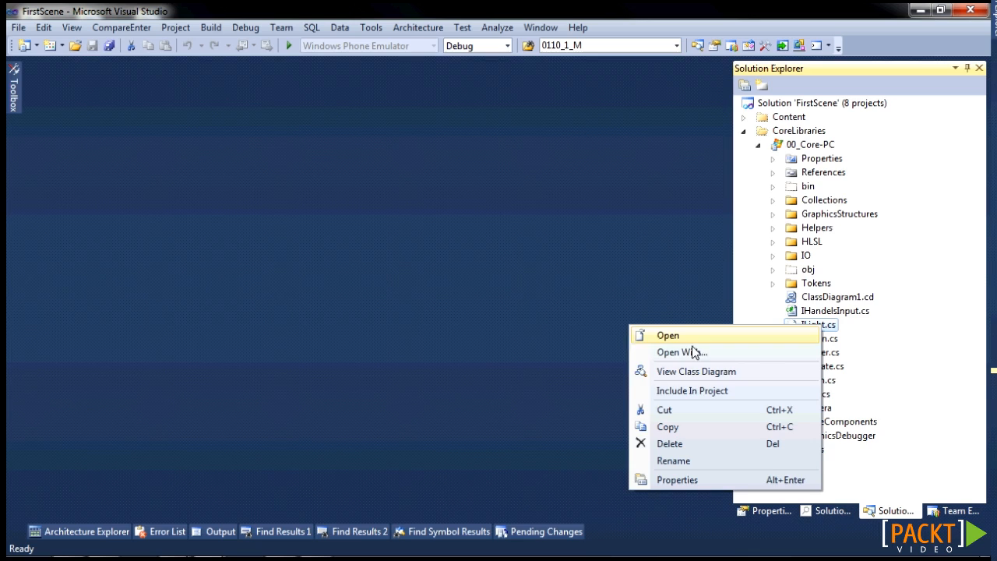
pyautogui.click(667, 335)
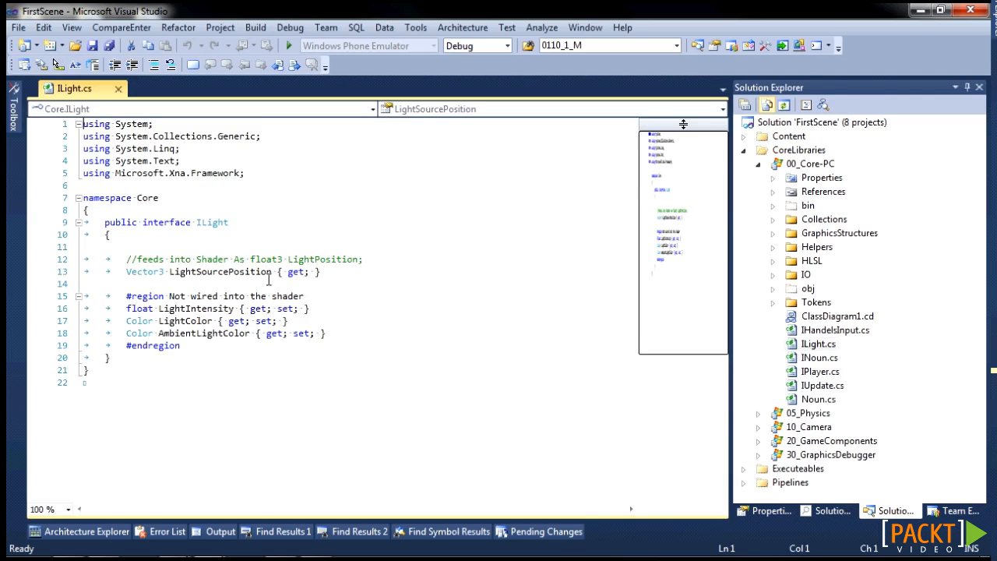
pyautogui.moveTo(202, 301)
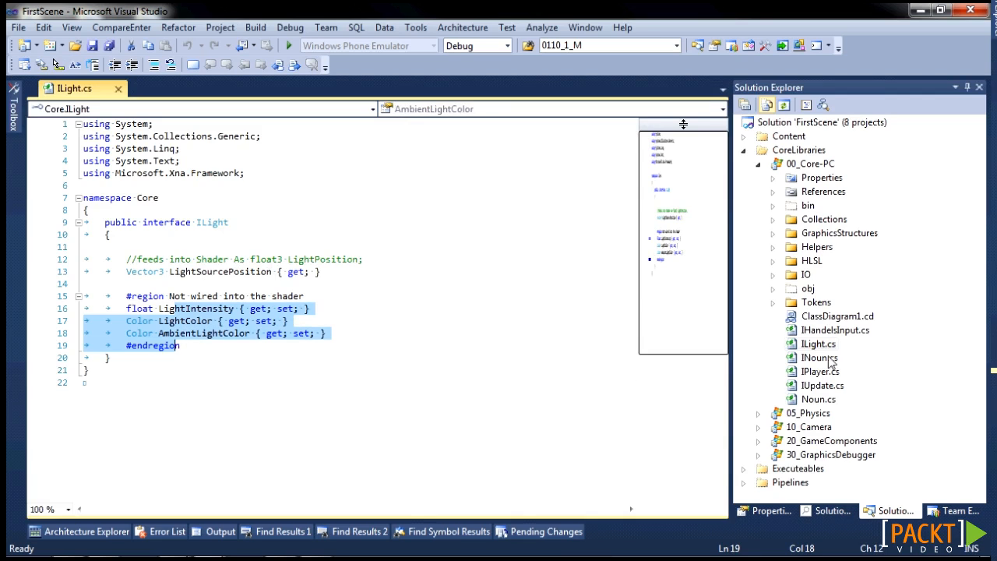
# Step: Expand the HLSL folder down to its SupportedShaders subfolder
pyautogui.click(773, 260)
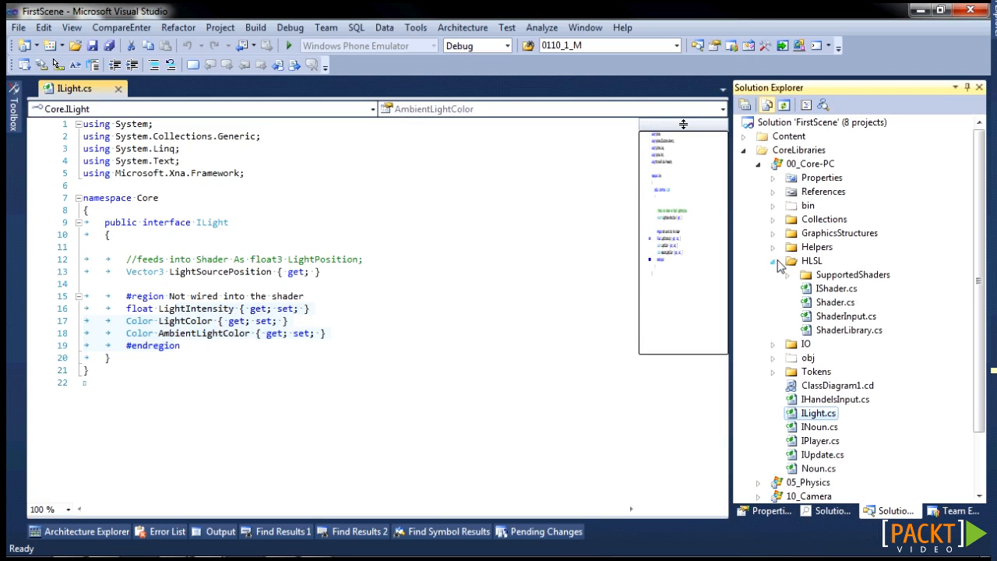
pyautogui.click(773, 275)
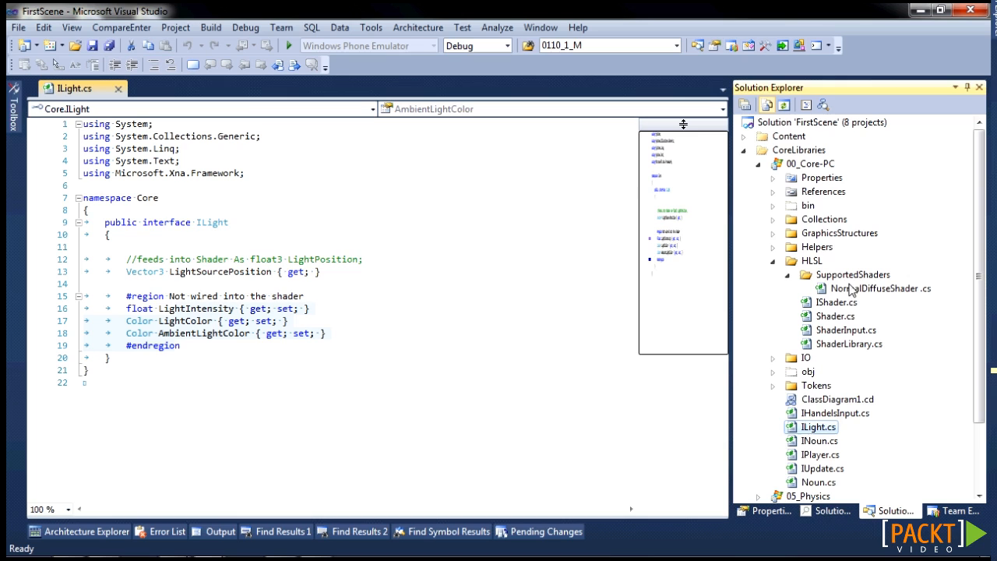
# Step: Open NormalDiffuseShader.cs and review its code alongside ILight.cs
pyautogui.doubleClick(882, 289)
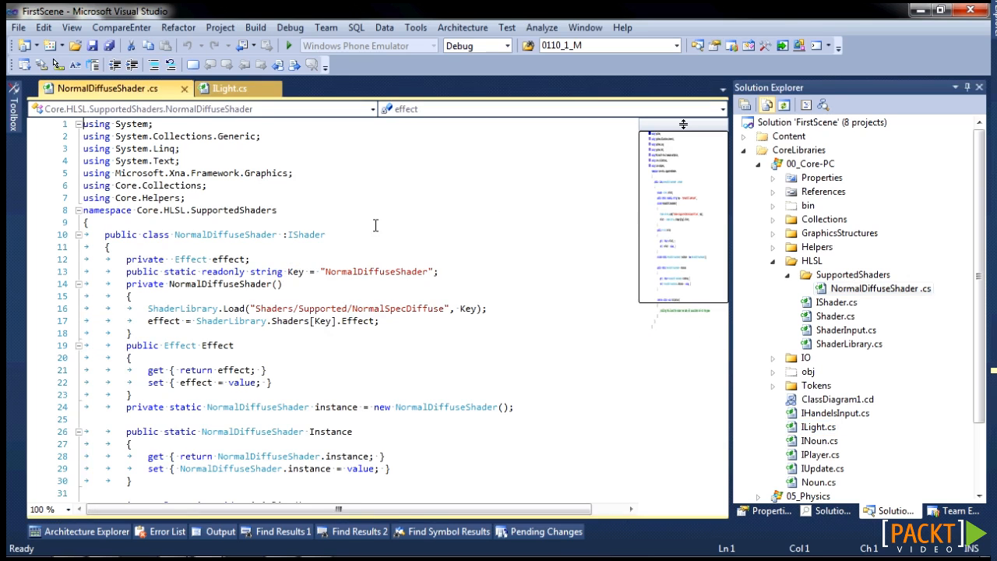
pyautogui.scroll(-3)
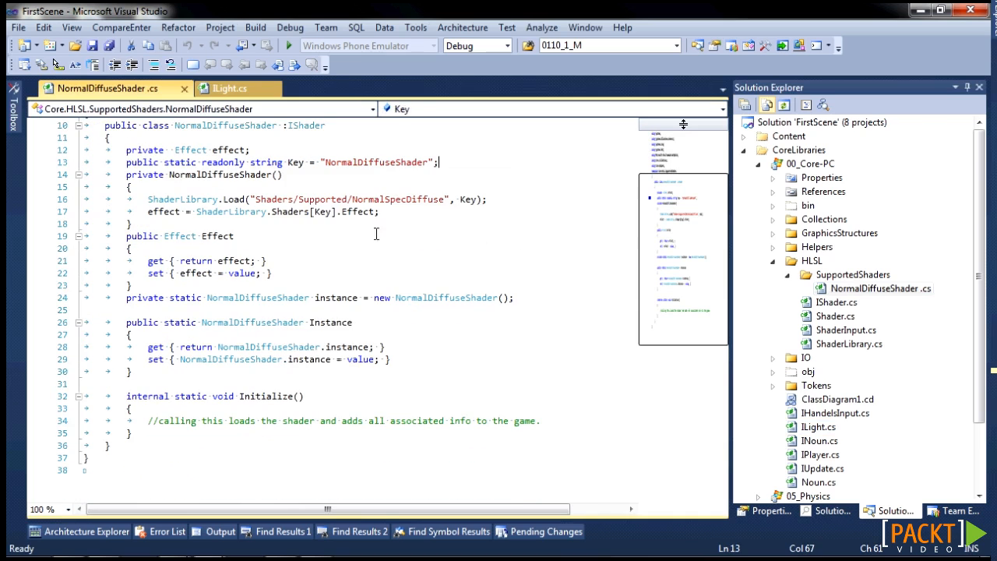
pyautogui.moveTo(496, 298)
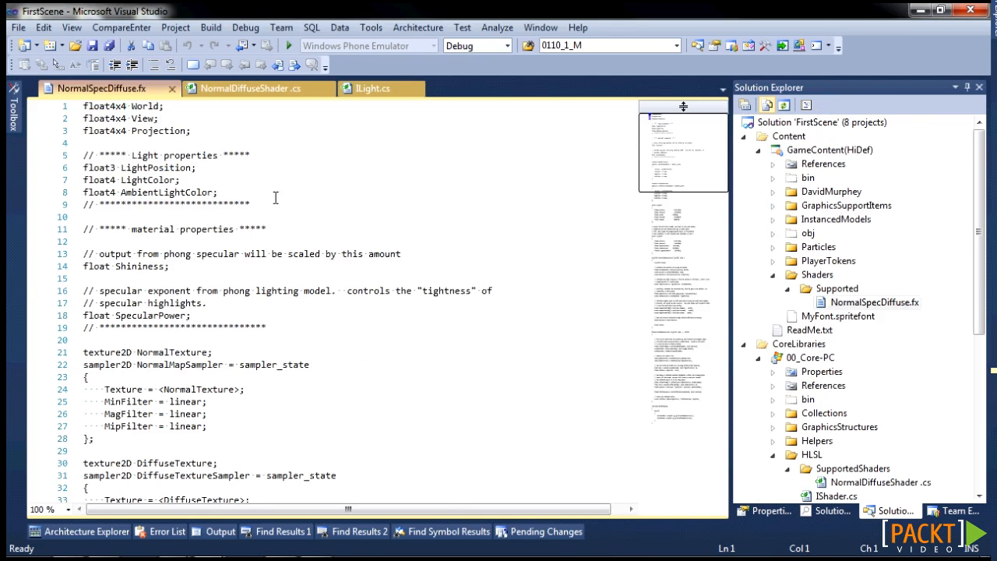
pyautogui.moveTo(81, 144); pyautogui.dragTo(219, 193)
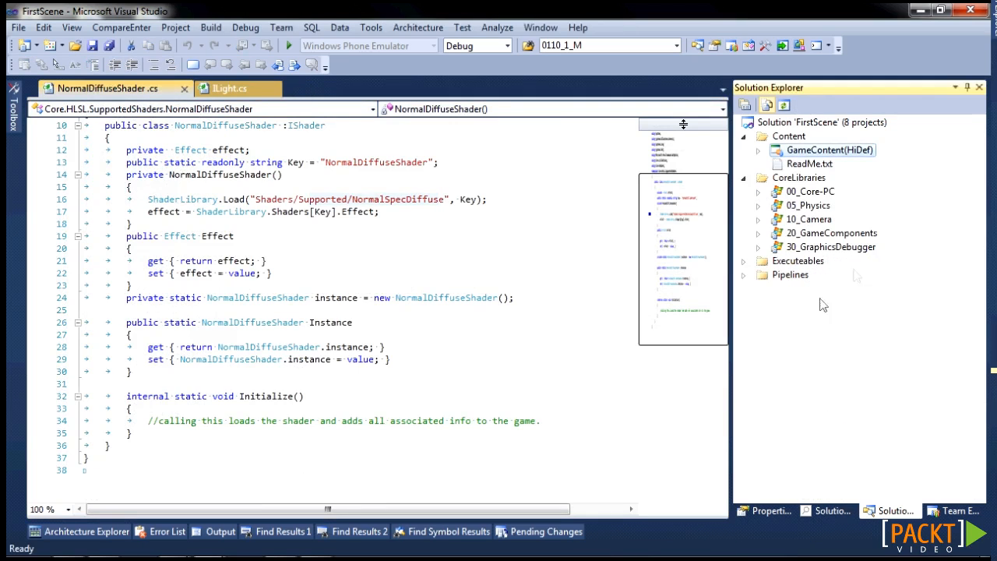
pyautogui.moveTo(773, 246)
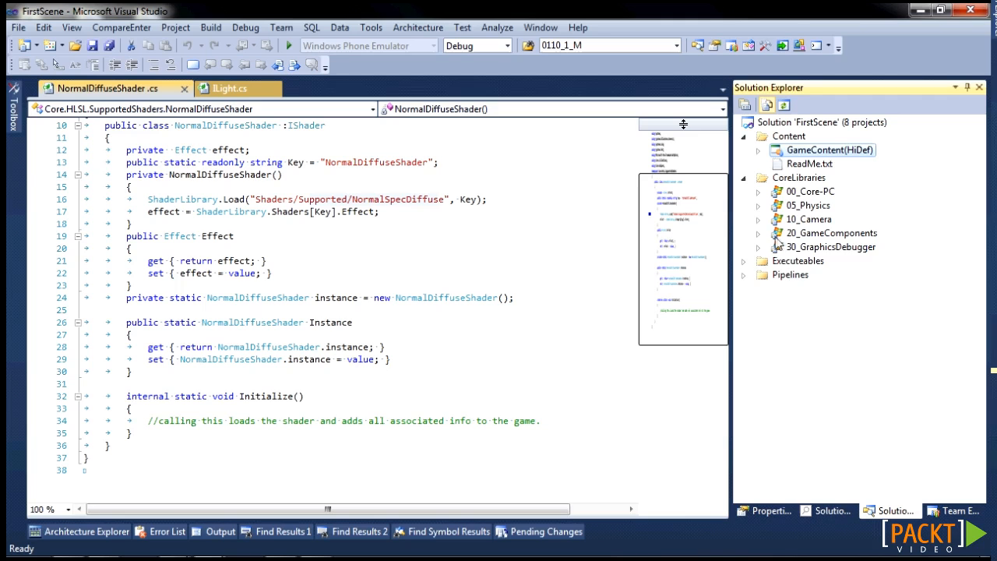
# Step: Open FlickeringFire.cs and LightManager.cs from 20_GameComponents' Lighting folder and review them
pyautogui.click(758, 234)
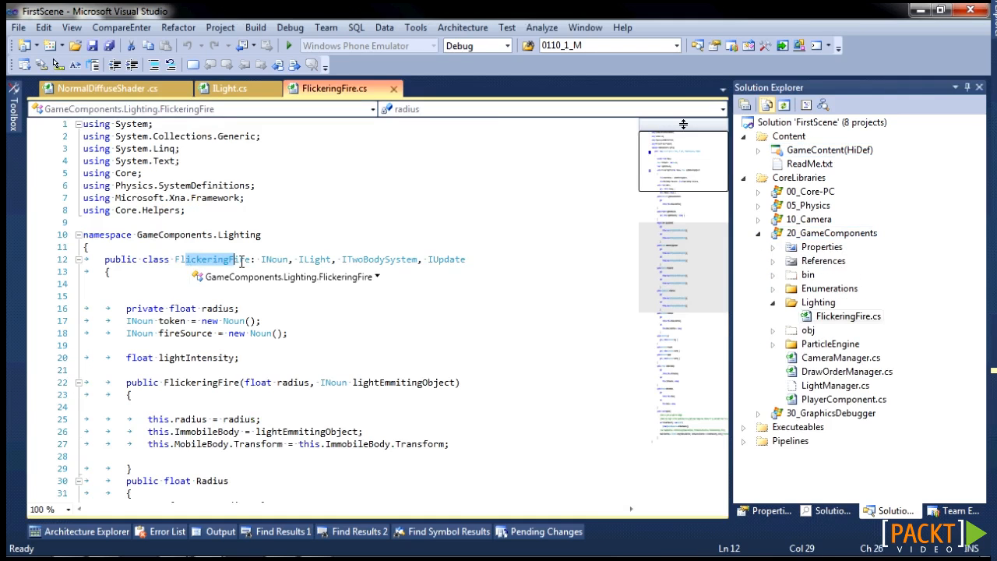
pyautogui.rightClick(835, 386)
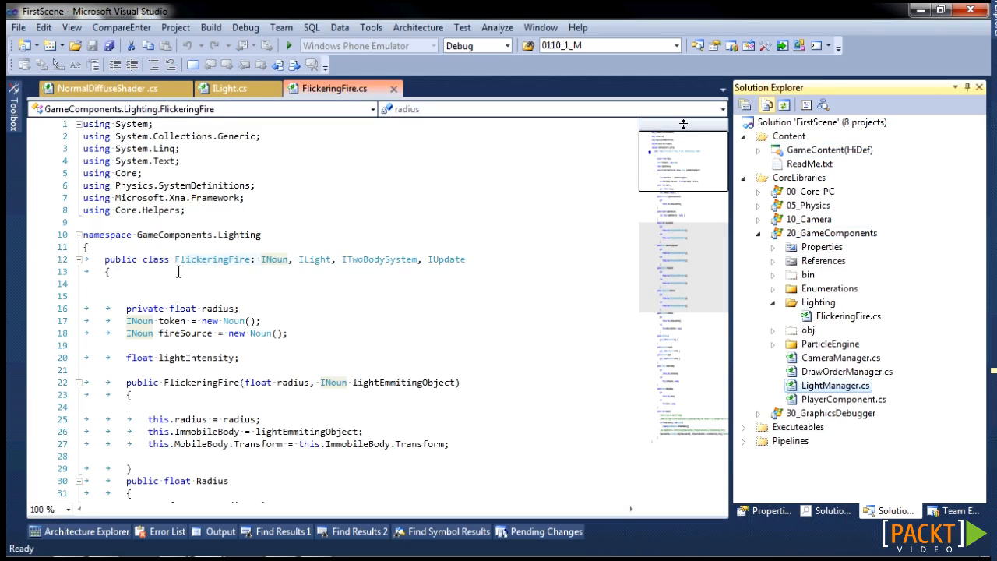
pyautogui.moveTo(303, 296)
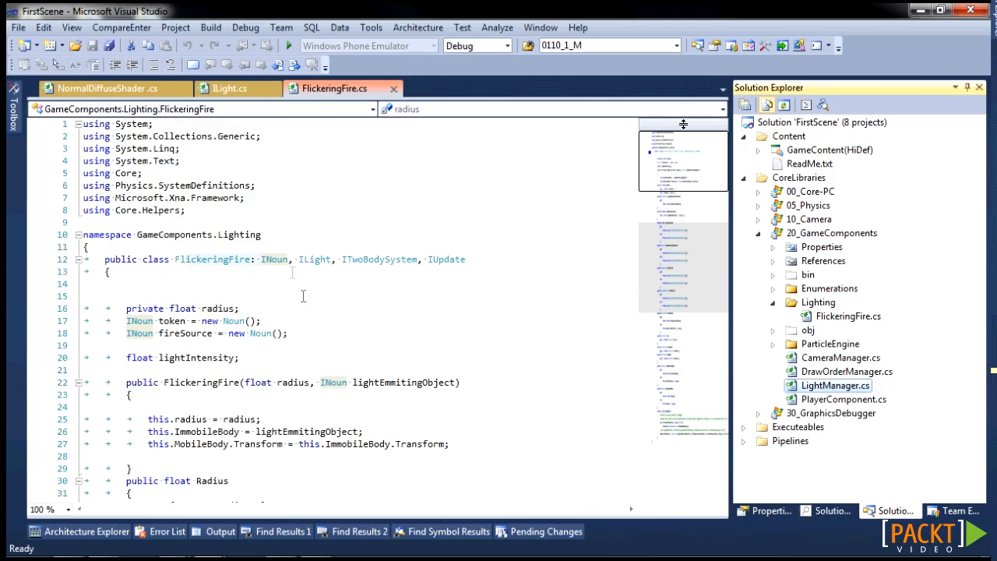
pyautogui.moveTo(313, 259)
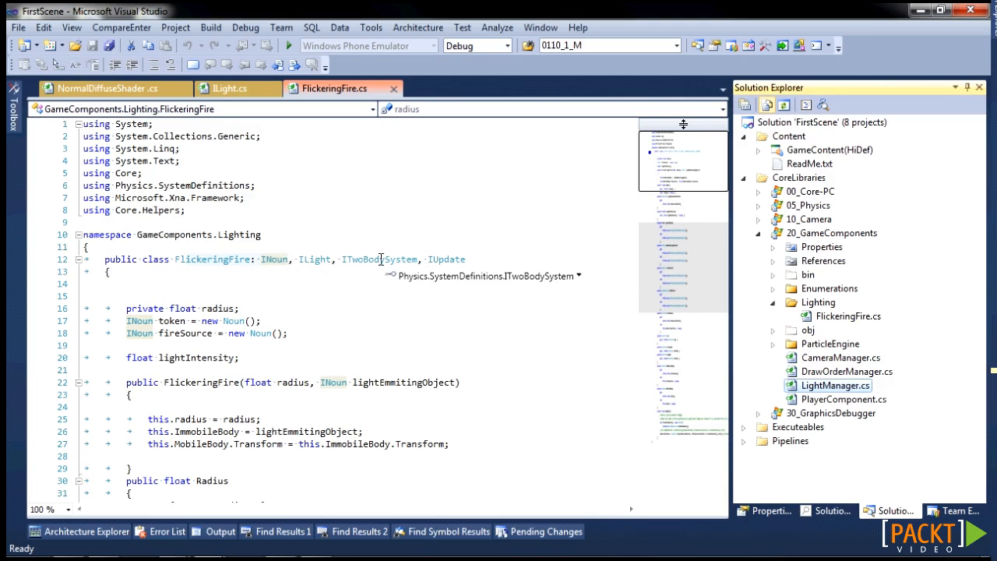
pyautogui.moveTo(446, 258)
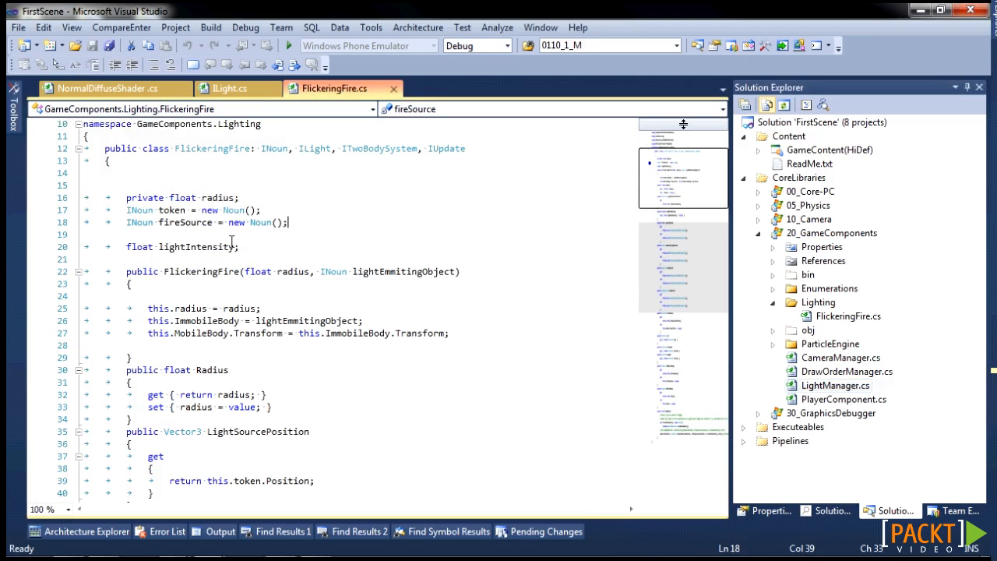
pyautogui.scroll(-3)
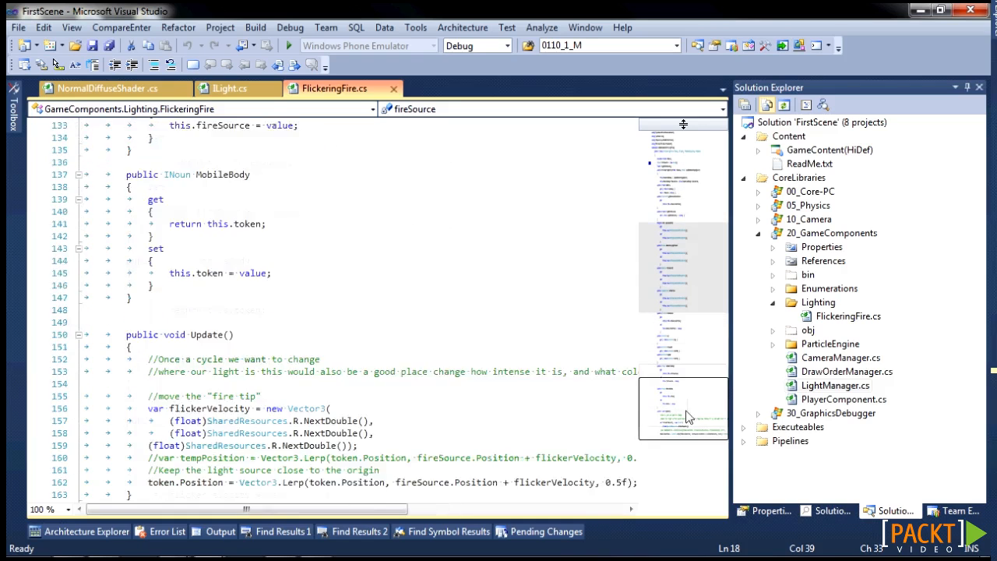
pyautogui.scroll(-3)
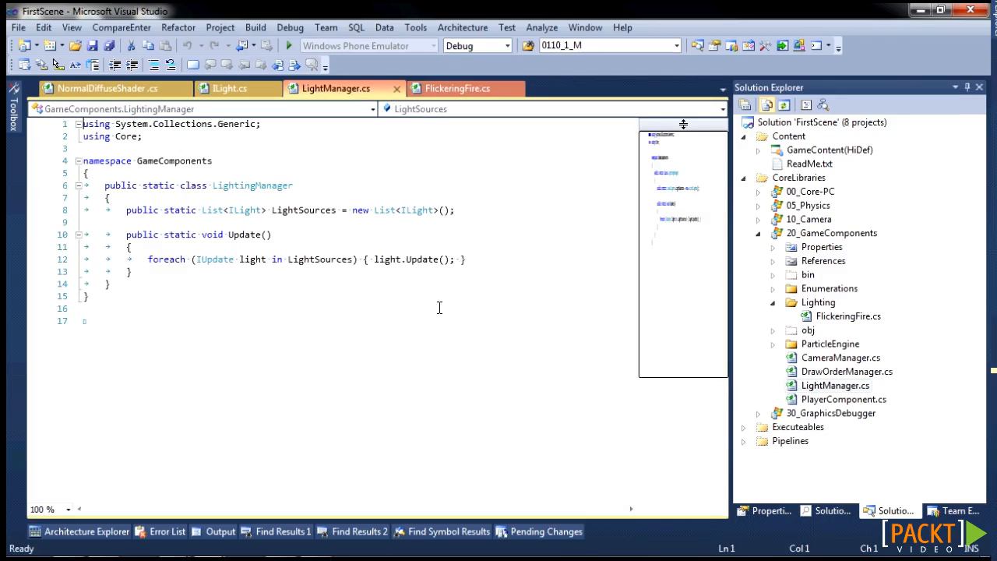
pyautogui.moveTo(460, 376)
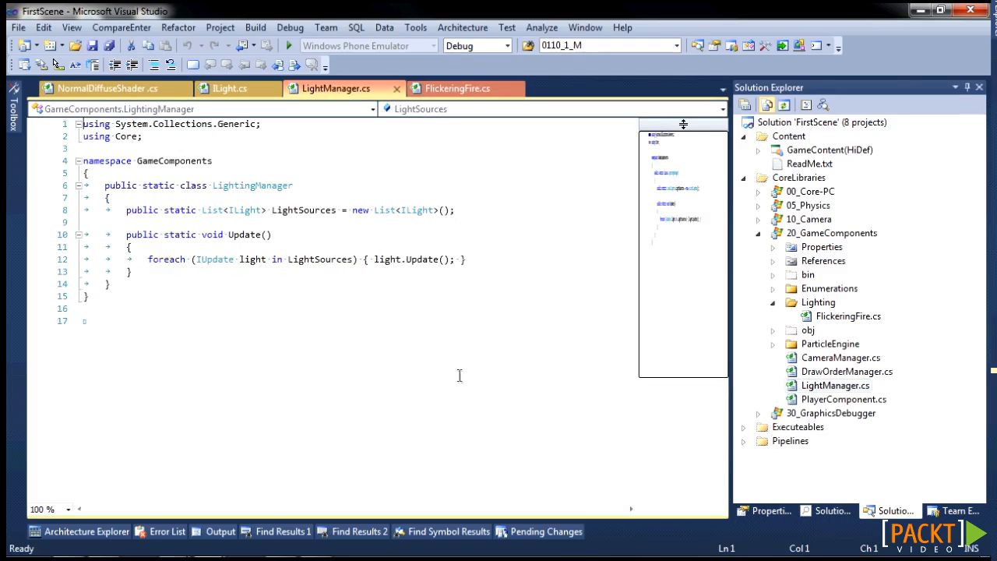
pyautogui.moveTo(795, 292)
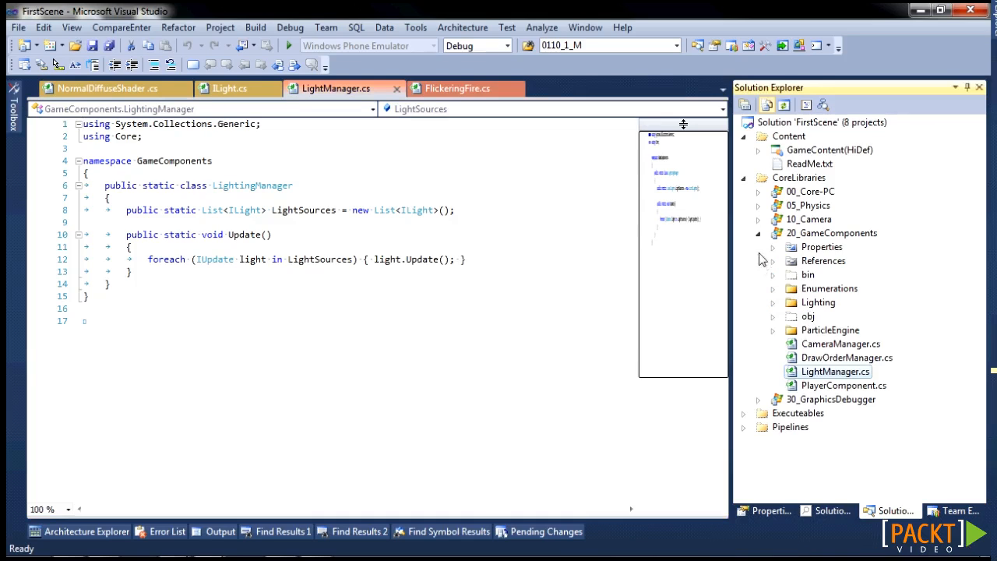
# Step: Open Game1.cs from the WindowsStarterGame project
pyautogui.click(745, 234)
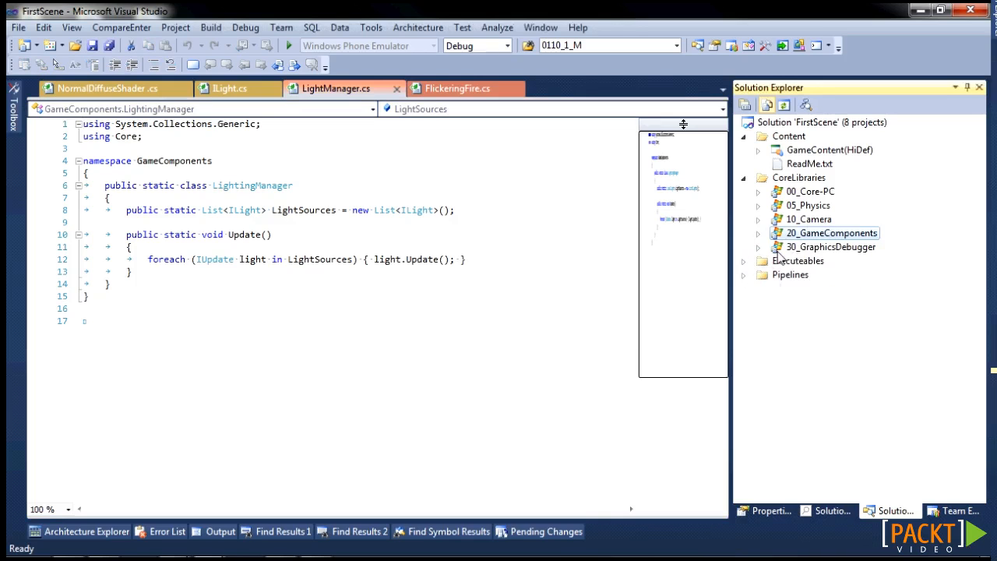
pyautogui.click(745, 260)
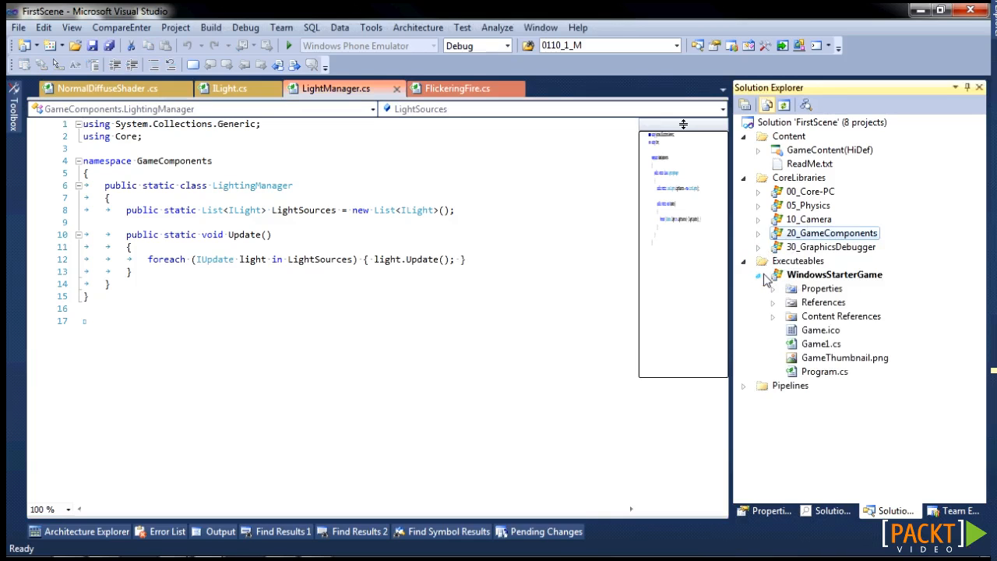
pyautogui.doubleClick(822, 345)
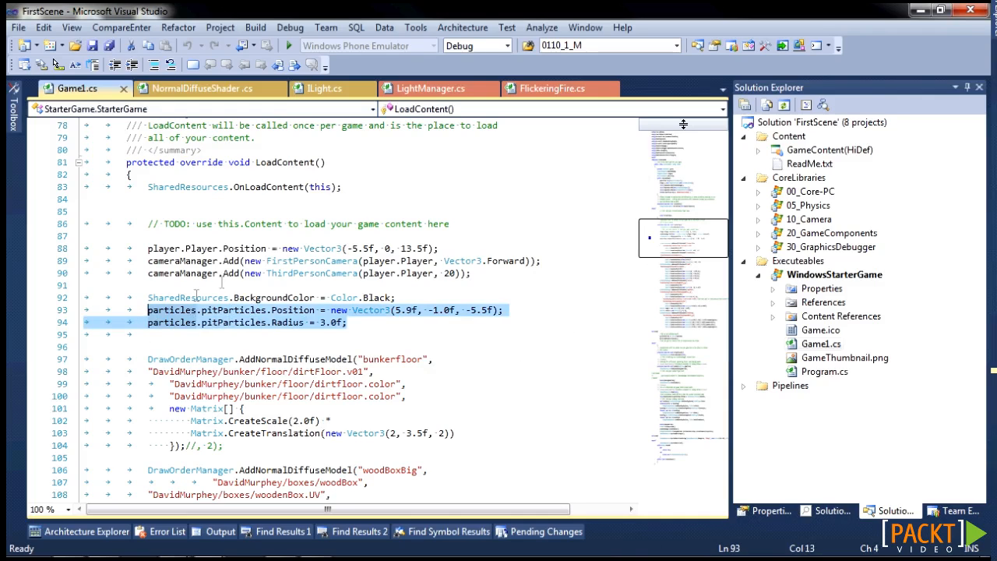
pyautogui.moveTo(678, 288)
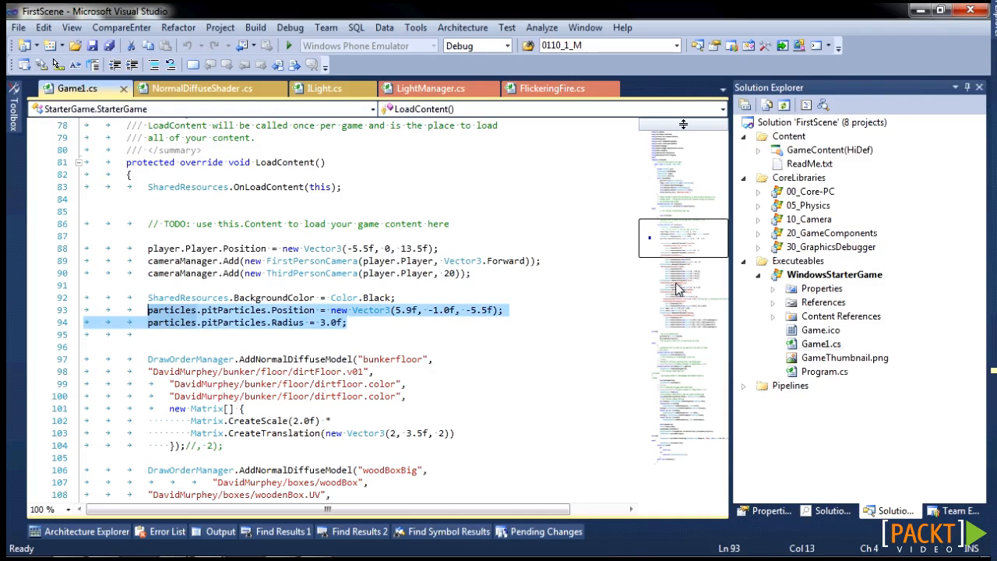
# Step: In LoadContent, add a FlickeringFire(0.5f, particles.pitParticles) to LightingManager.LightSources
pyautogui.click(349, 321)
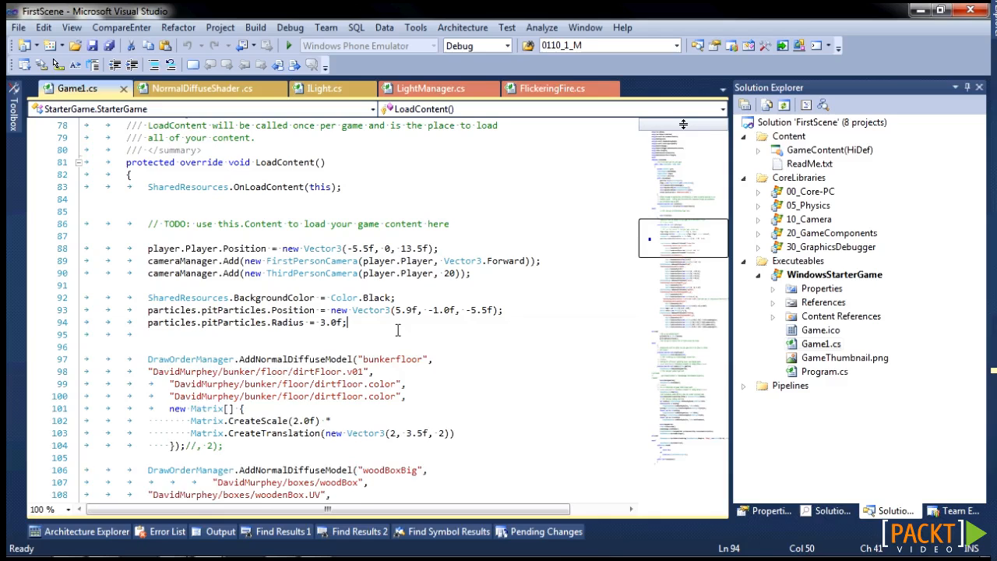
pyautogui.write('LightingManager.LightSources.Add(new FlickeringFire(0.5f, particles.pitParticles));')
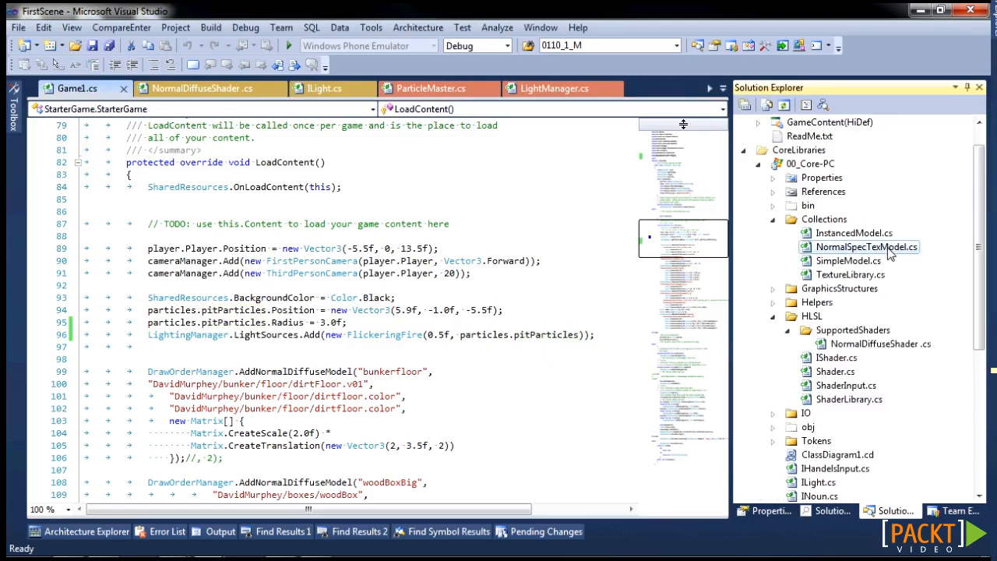
# Step: Refactor NormalSpecTextModel's Draw into a private DrawCore with ILight and default-light Draw overloads
pyautogui.doubleClick(867, 247)
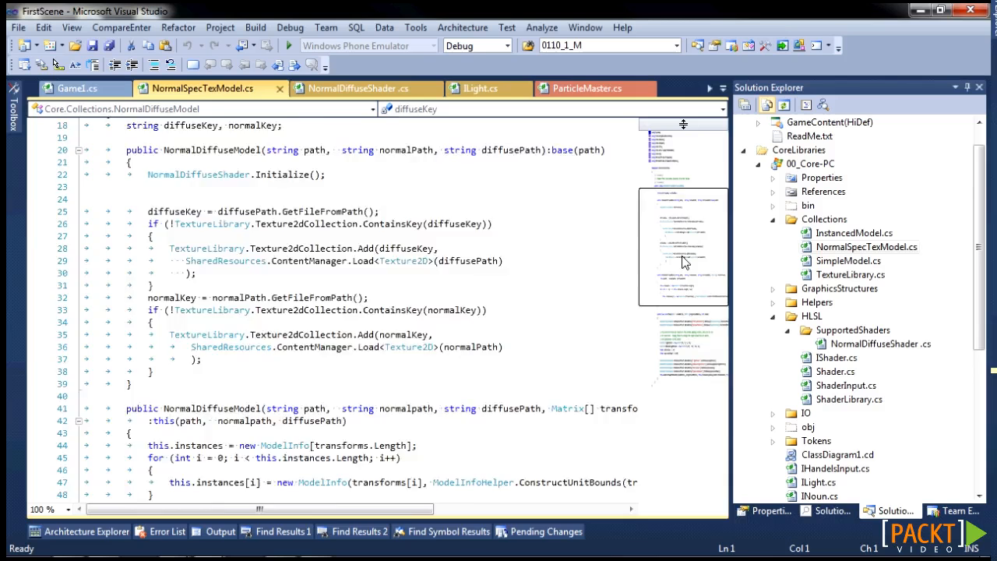
pyautogui.scroll(-3)
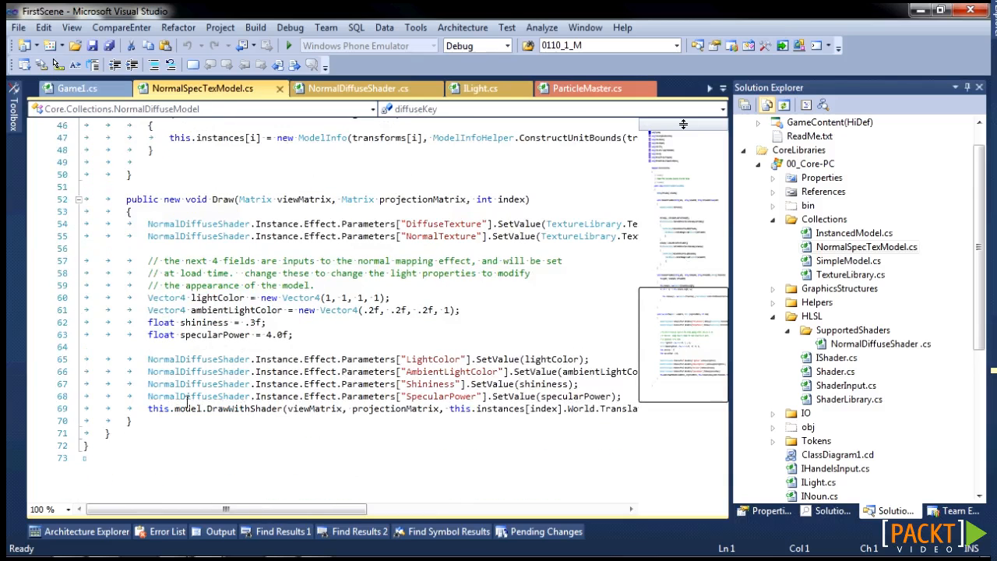
pyautogui.moveTo(126, 199); pyautogui.dragTo(226, 383)
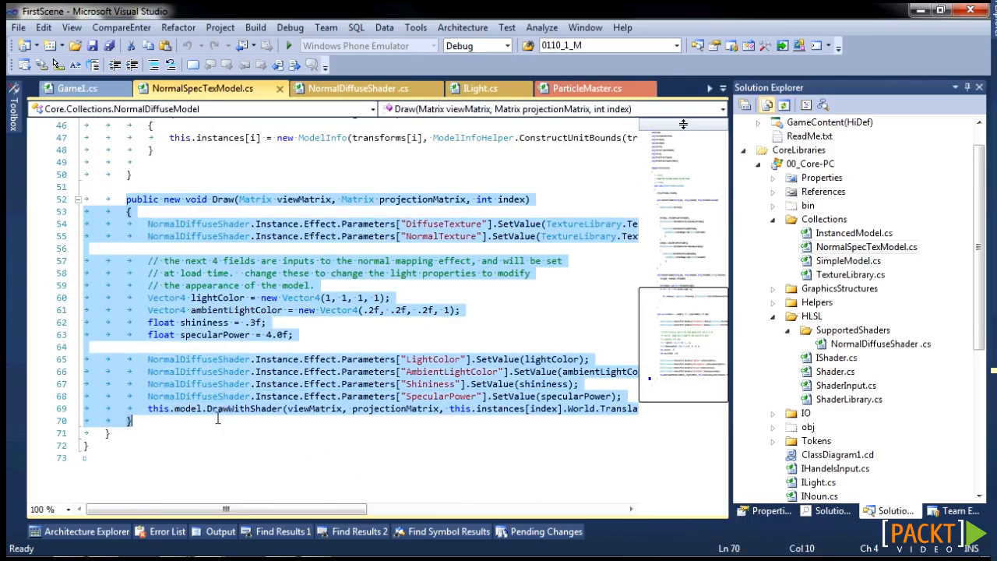
pyautogui.scroll(-3)
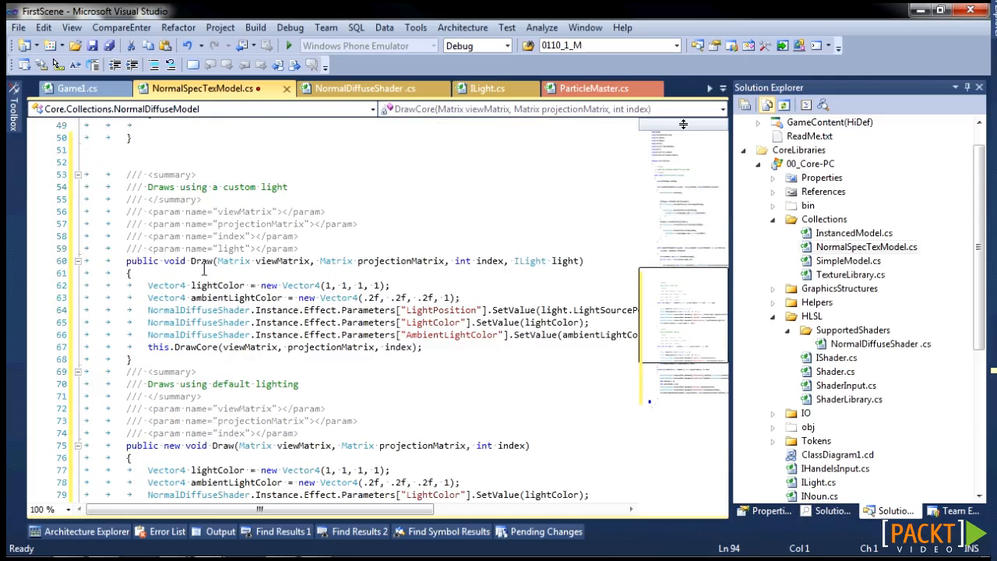
# Step: Collapse DrawCore and the Draw overloads, then re-expand the overloads to review them
pyautogui.click(78, 262)
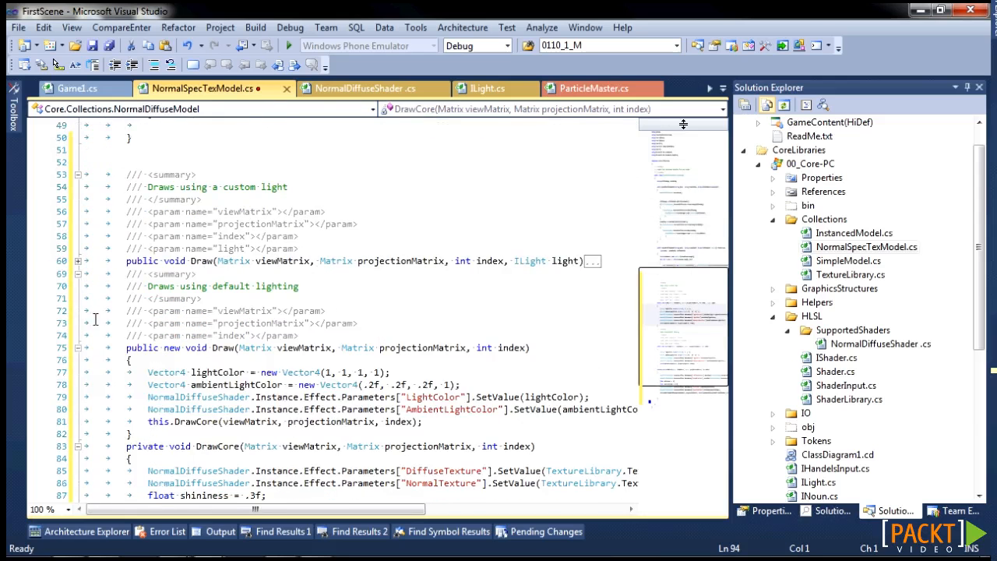
pyautogui.click(78, 274)
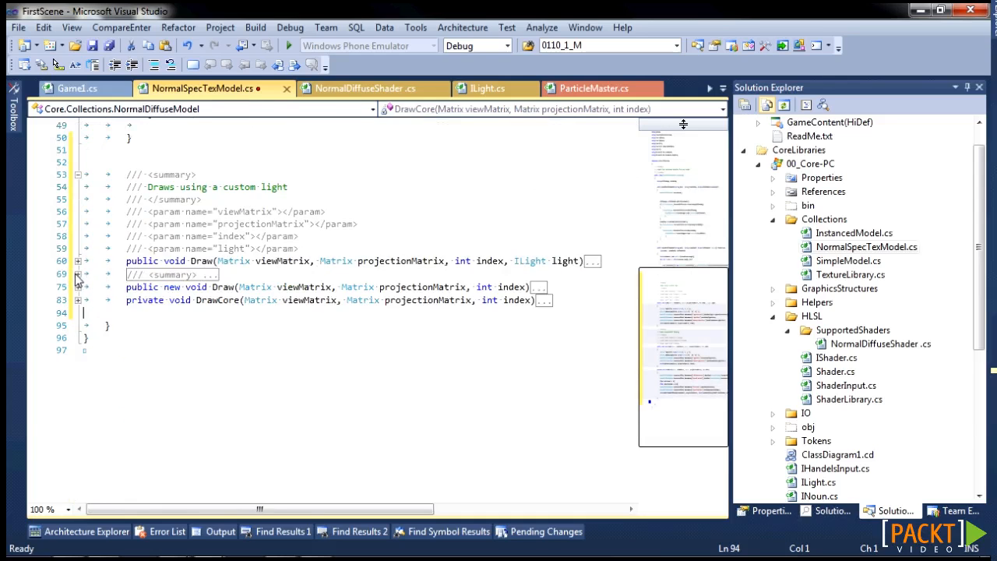
pyautogui.click(75, 175)
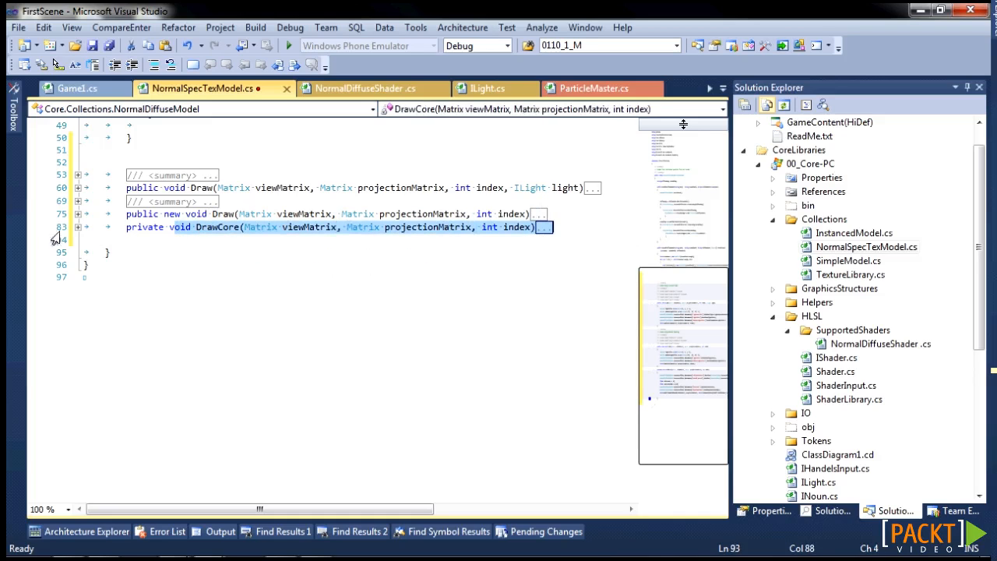
pyautogui.click(78, 187)
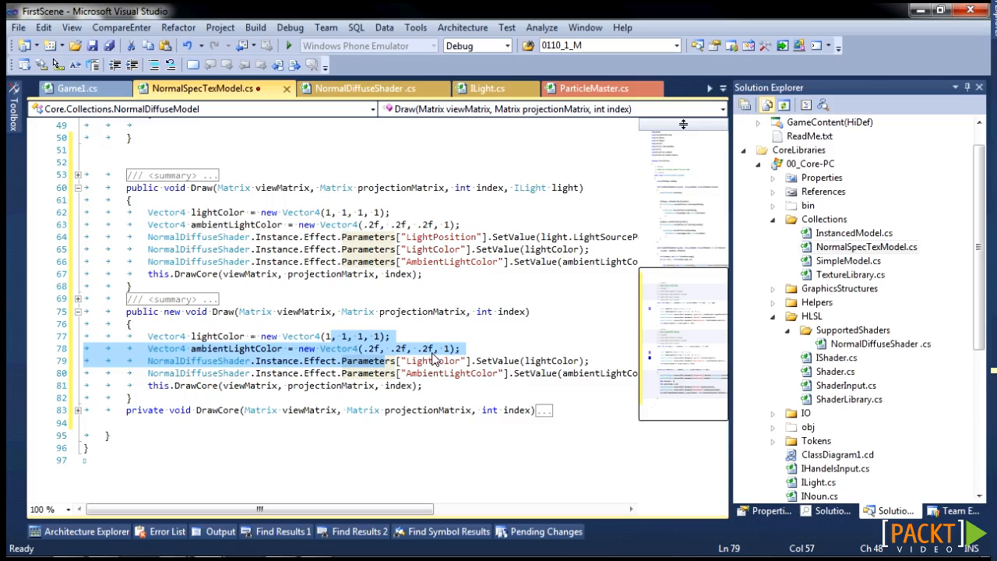
pyautogui.moveTo(115, 414)
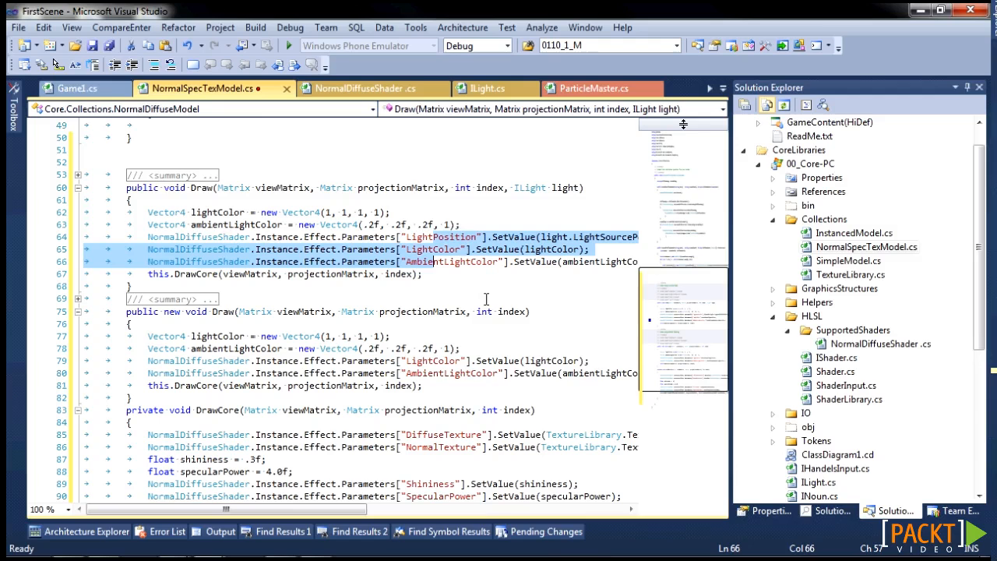
pyautogui.moveTo(474, 249)
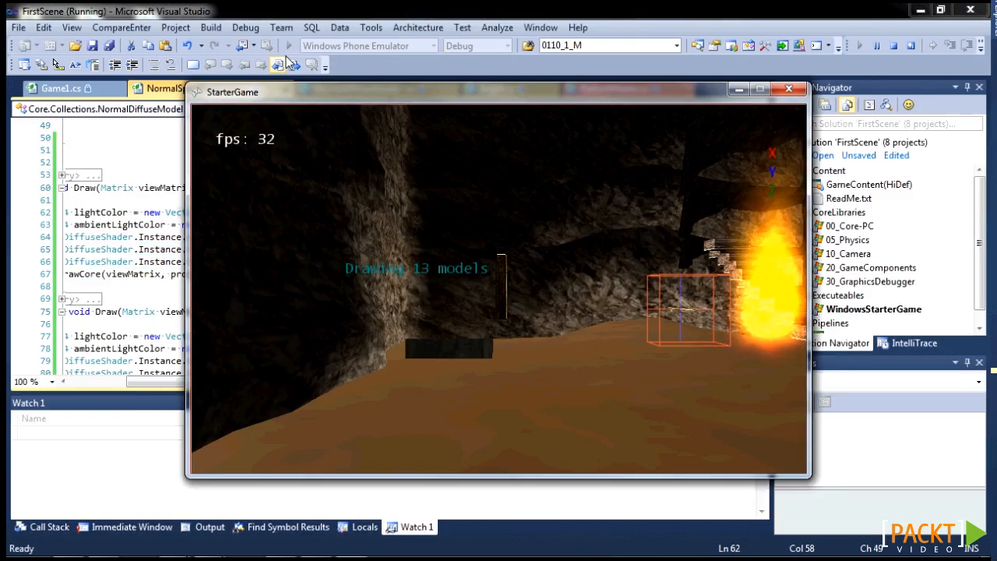
pyautogui.moveTo(303, 65)
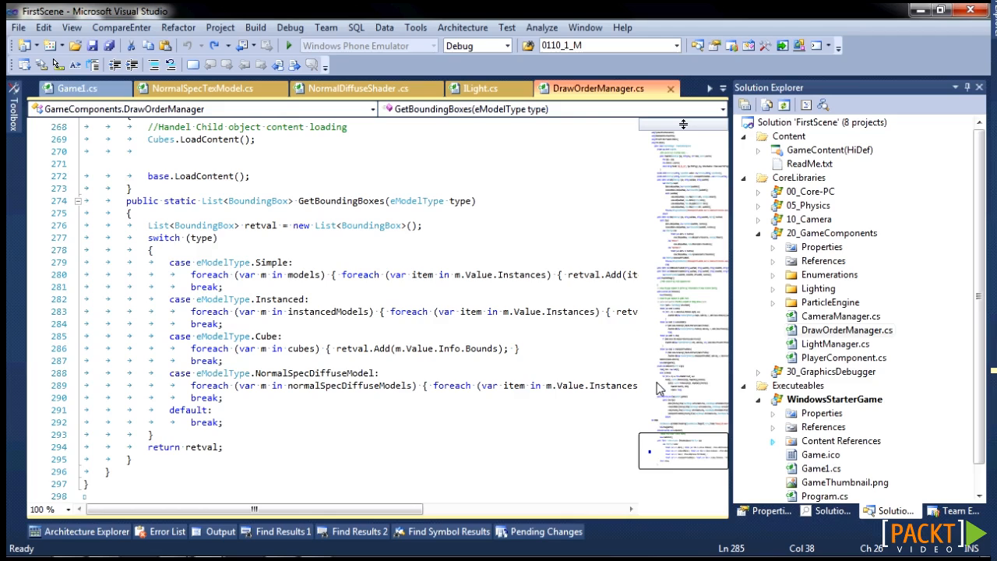
pyautogui.moveTo(388, 415)
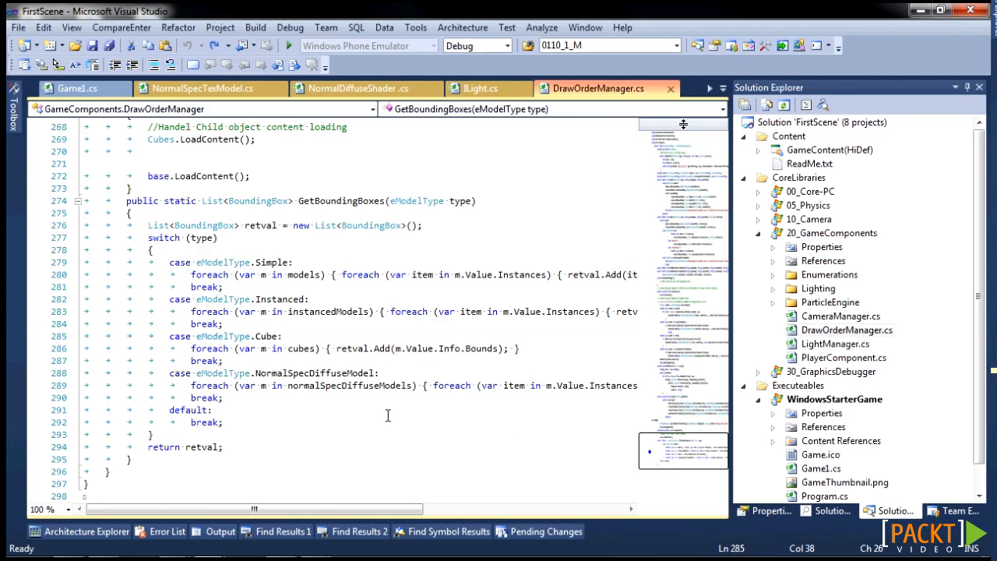
pyautogui.moveTo(386, 392)
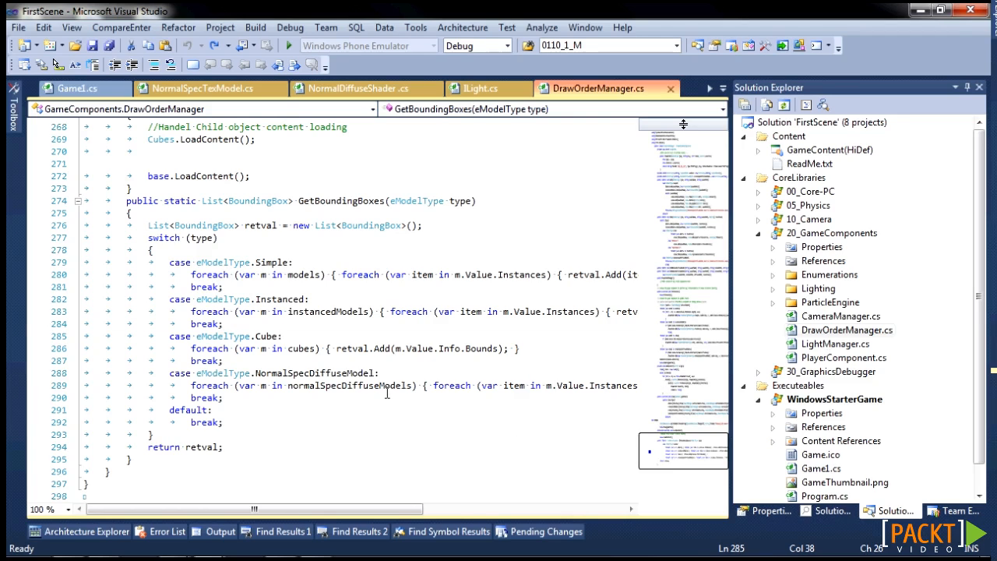
pyautogui.moveTo(643, 403)
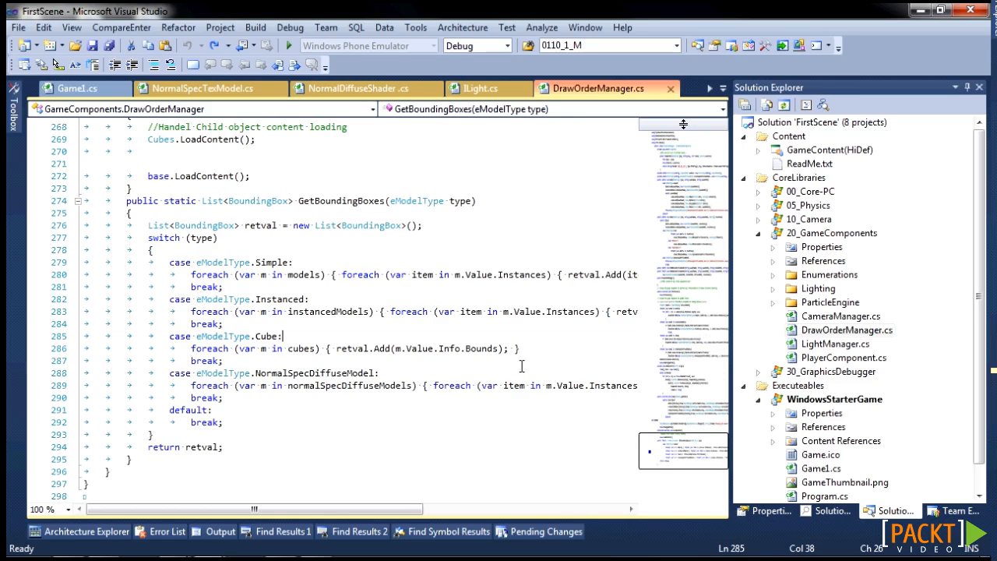
pyautogui.moveTo(701, 287)
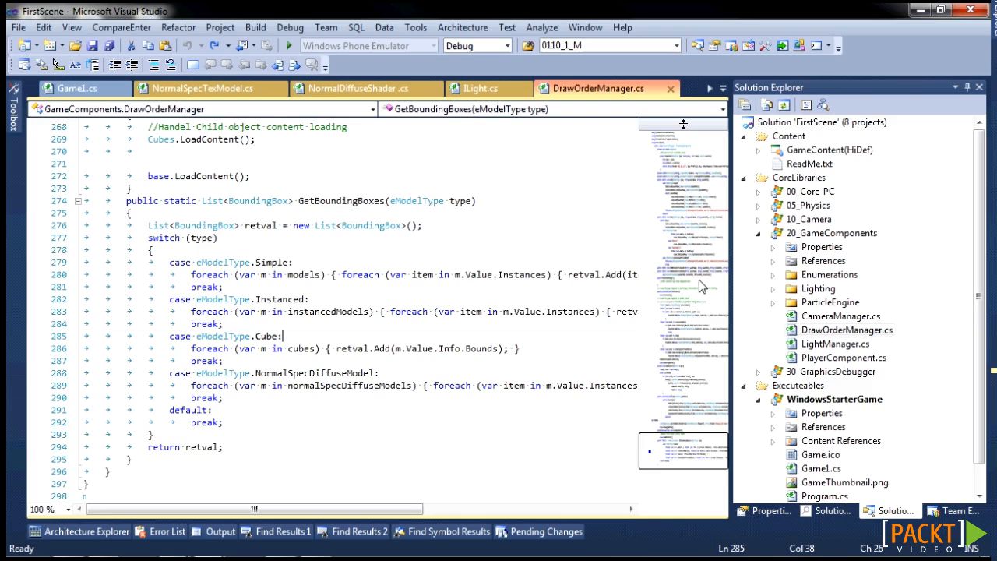
pyautogui.moveTo(803, 250)
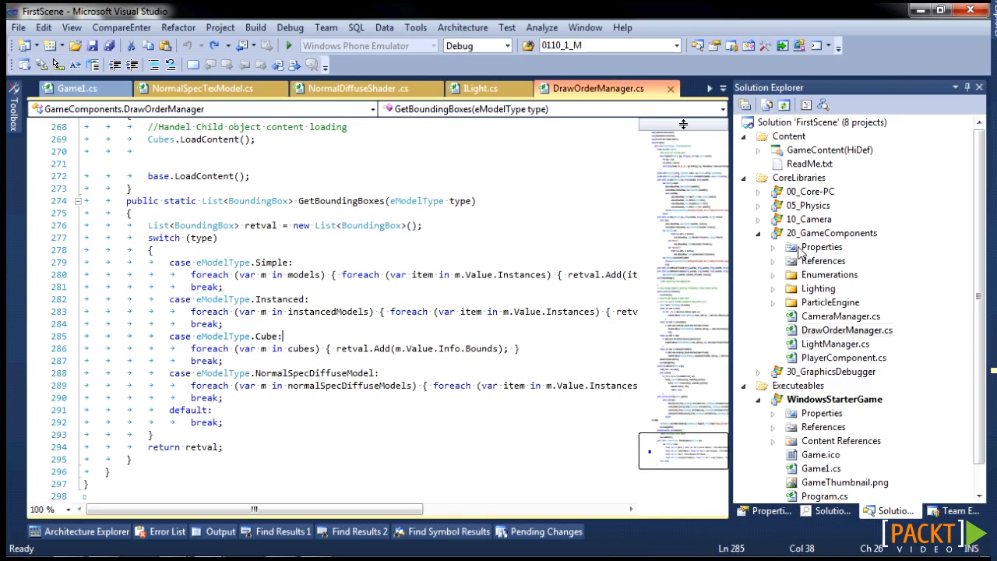
# Step: Include the hidden DrawOrderManagerSupportItems folder in the GameComponents project
pyautogui.rightClick(840, 234)
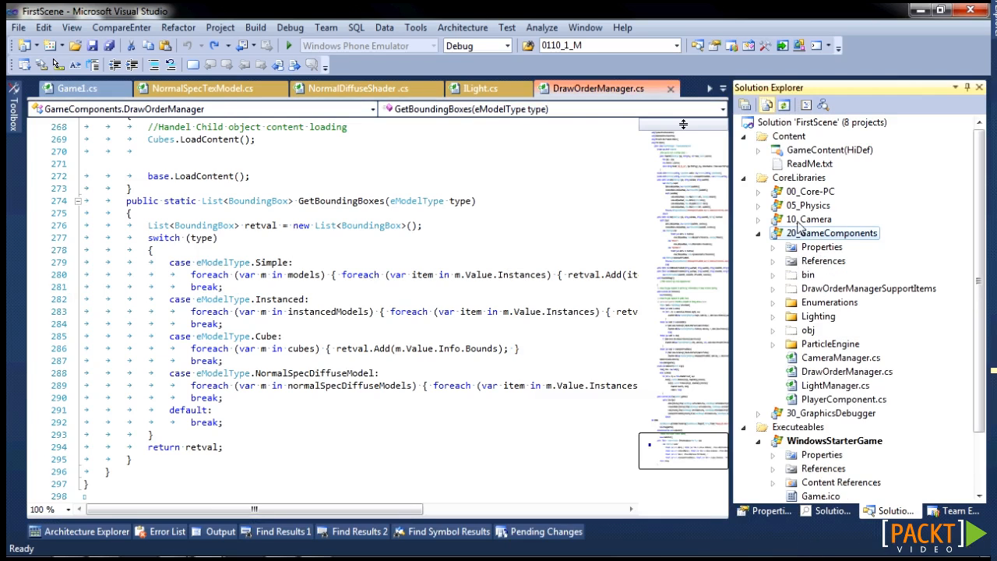
pyautogui.rightClick(868, 289)
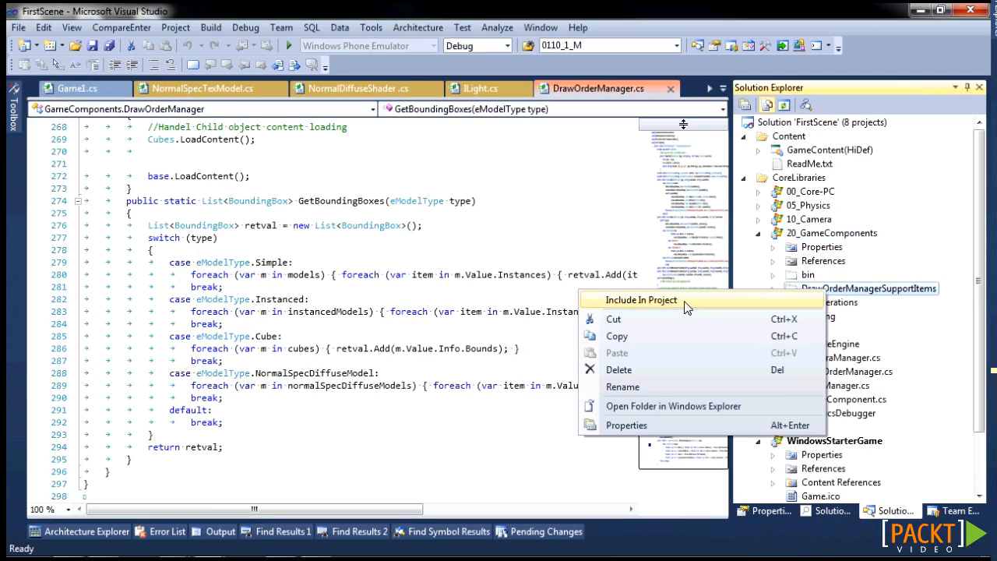
pyautogui.click(642, 299)
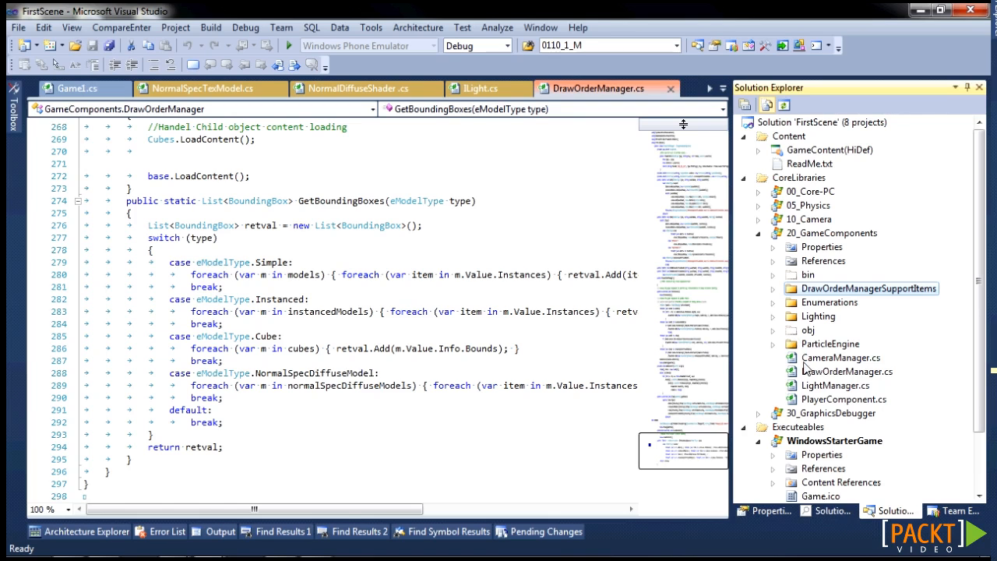
# Step: Open DrawOrder.cs from the DrawOrderManagerSupportItems folder
pyautogui.click(772, 289)
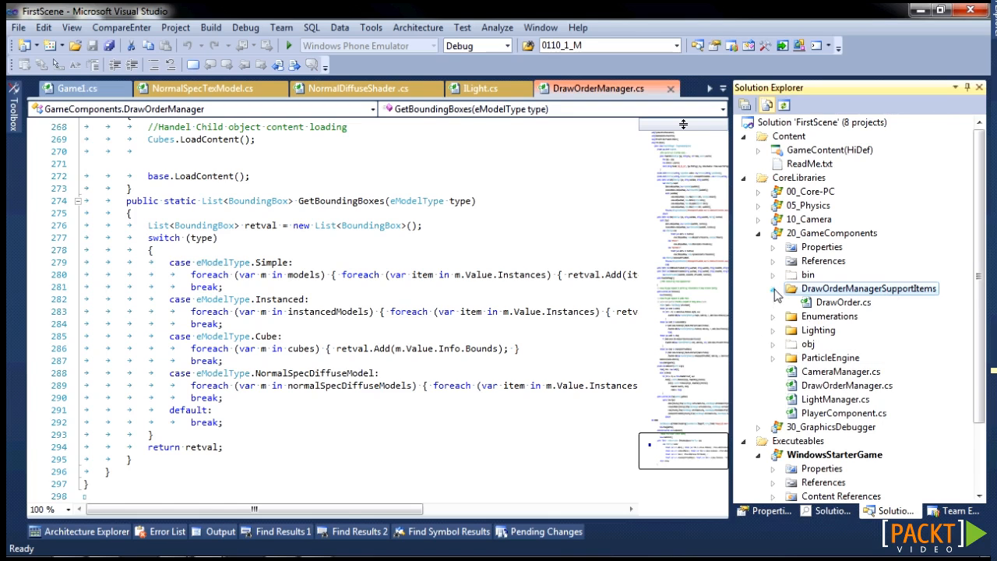
pyautogui.doubleClick(843, 303)
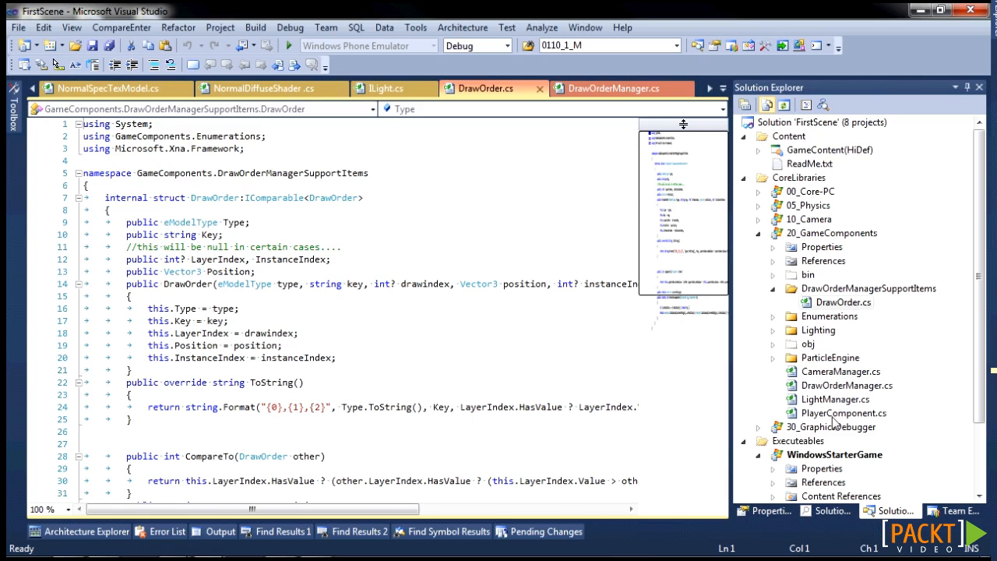
# Step: In DrawOrderManager.cs, locate the AddNormalDiffuseModel overload's drawOrderSuggestion argument and inspect it
pyautogui.click(614, 87)
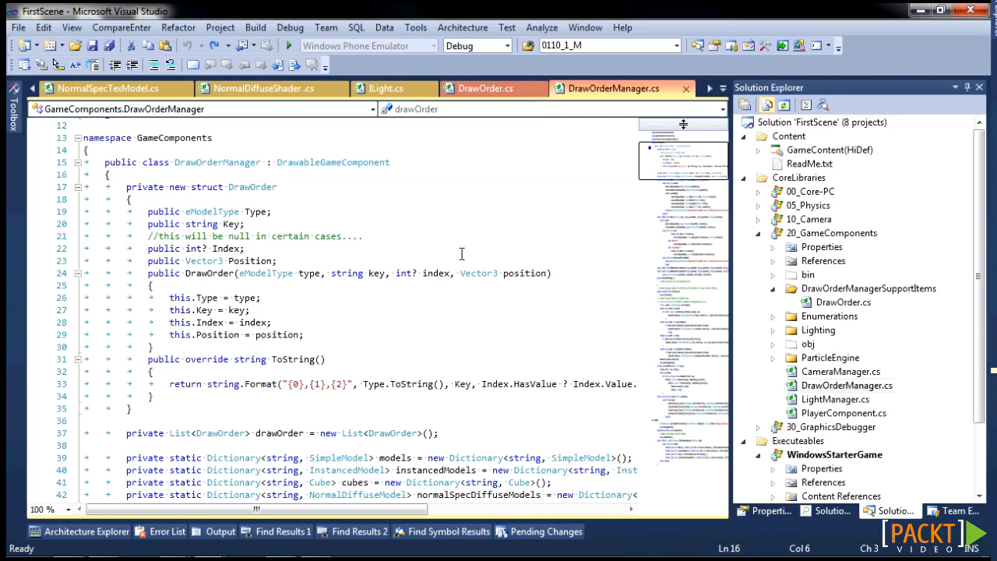
pyautogui.scroll(-3)
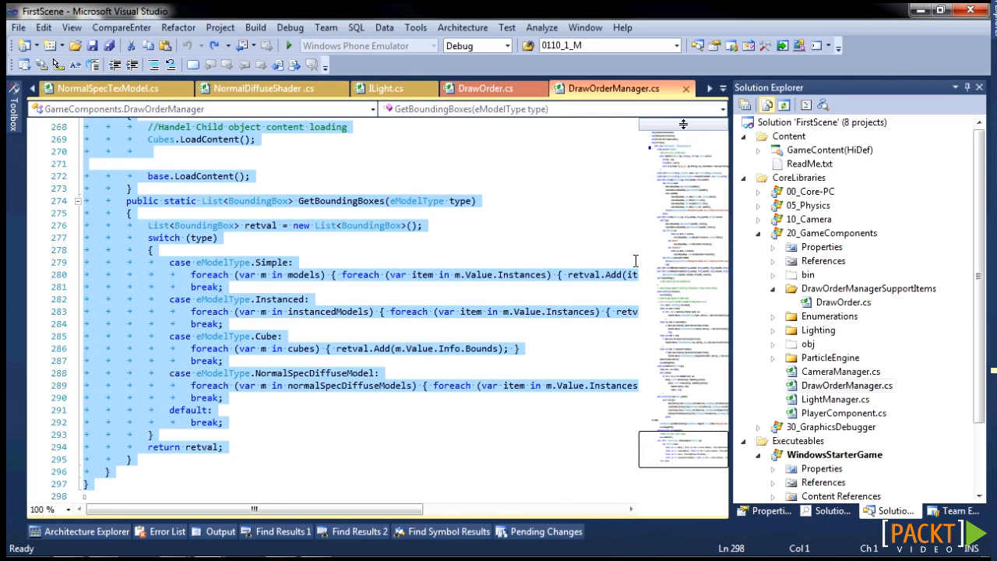
pyautogui.scroll(-3)
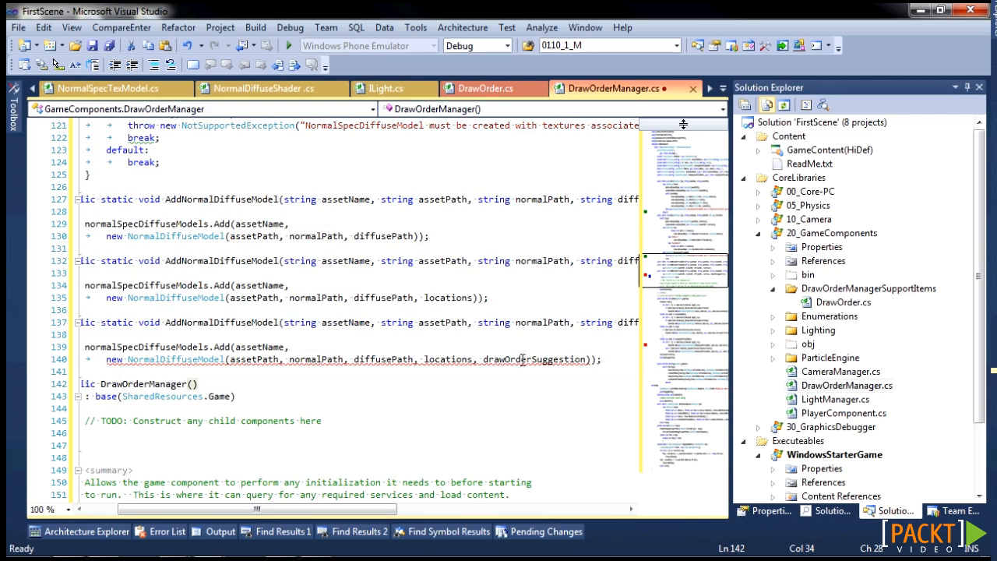
pyautogui.click(533, 359)
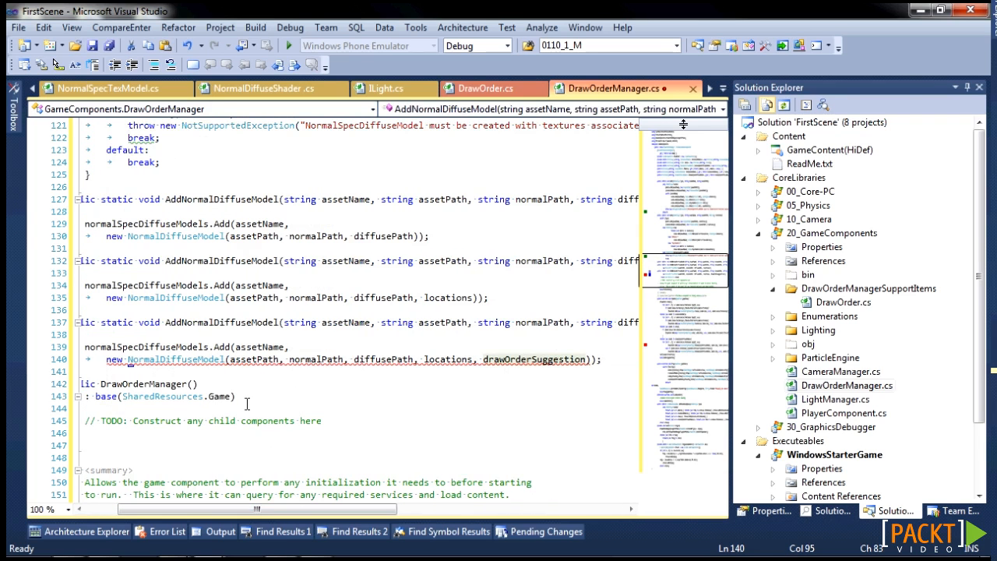
pyautogui.rightClick(246, 405)
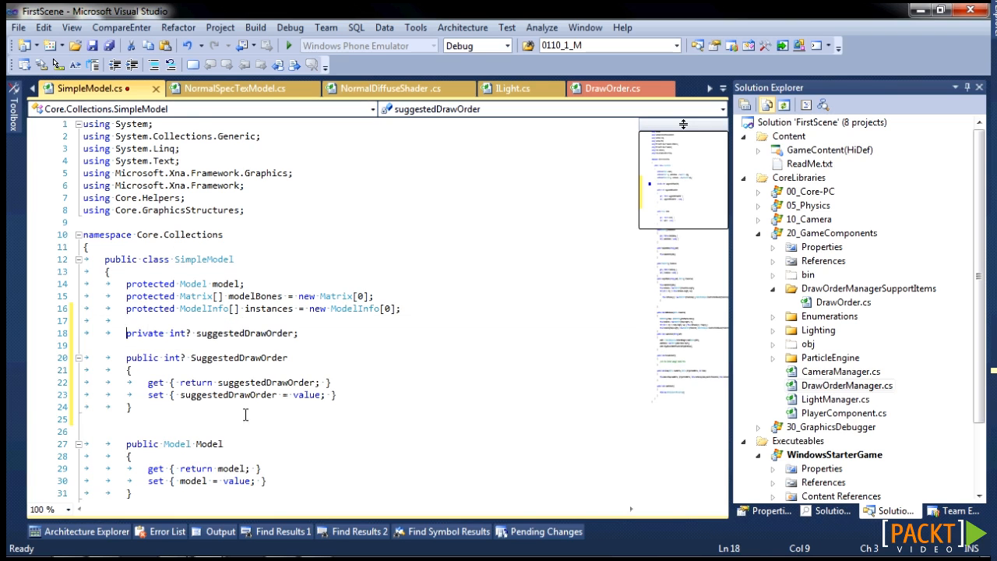
# Step: Find references of suggestedDrawOrder and review the NormalDiffuseModel constructor setting SuggestedDrawOrder
pyautogui.rightClick(196, 469)
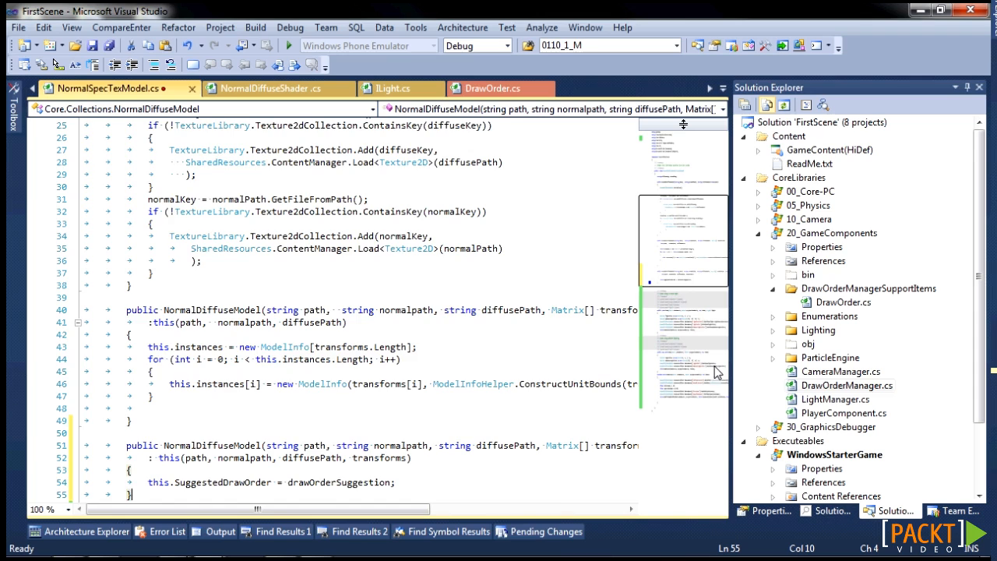
pyautogui.scroll(-3)
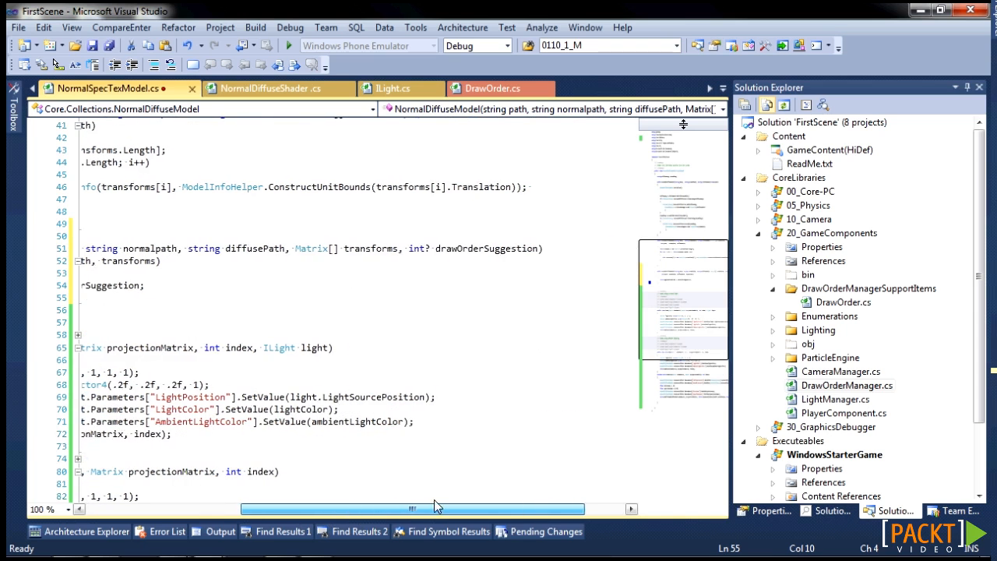
pyautogui.moveTo(465, 511)
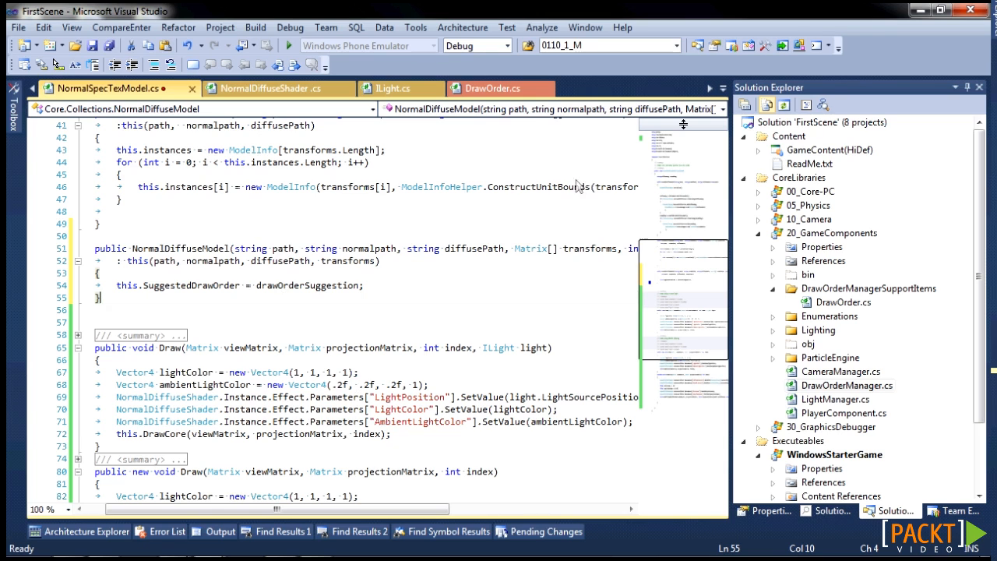
pyautogui.moveTo(326, 78)
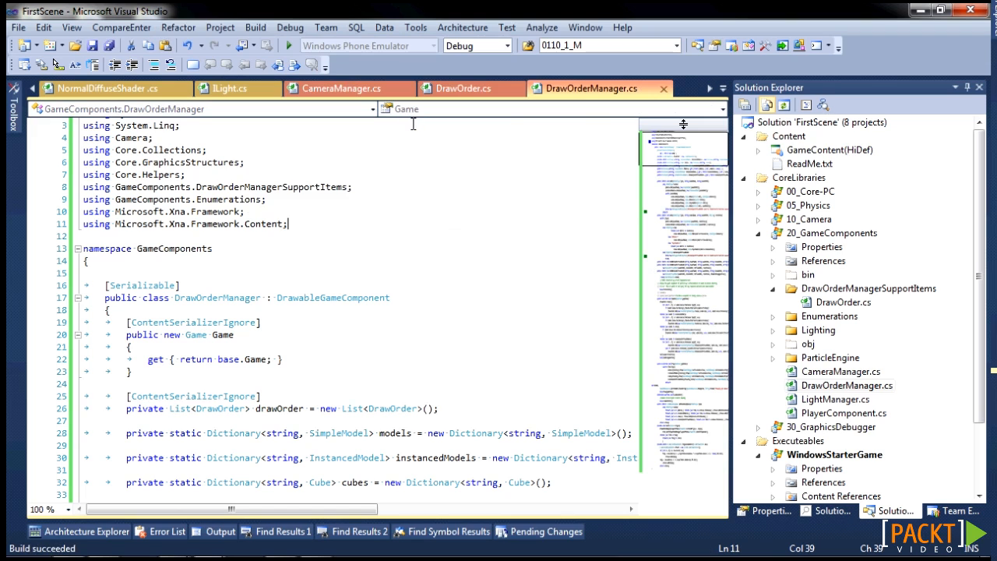
pyautogui.moveTo(862, 302)
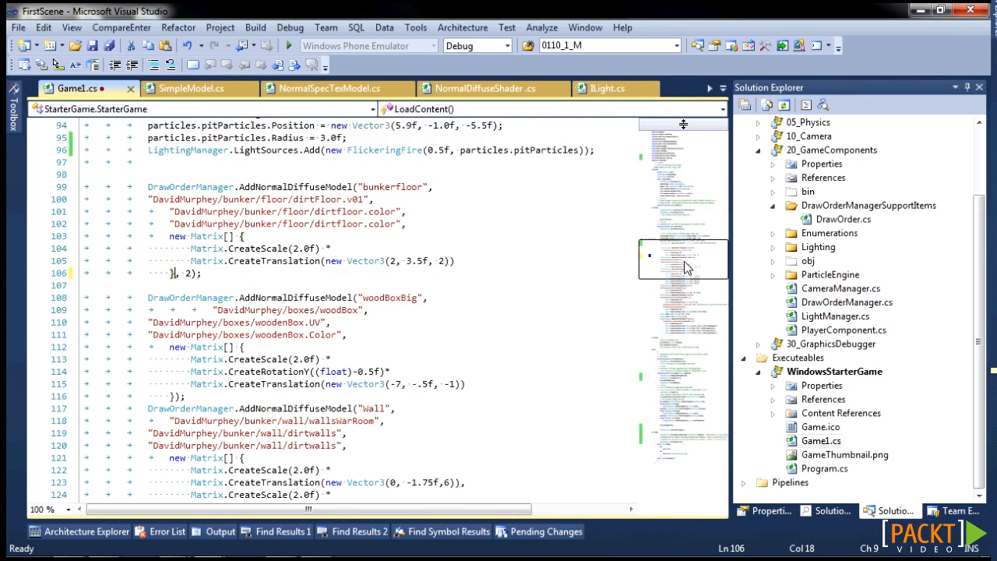
# Step: Scroll through LoadContent's AddNormalDiffuseModel calls with draw orders 2 floor, 1 wall, 0 stairs
pyautogui.scroll(-3)
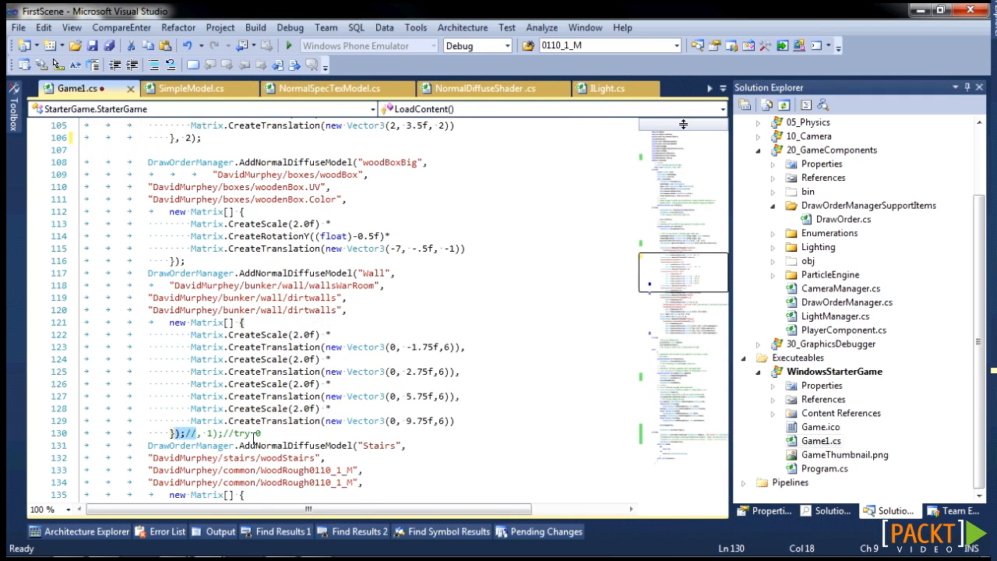
pyautogui.scroll(-3)
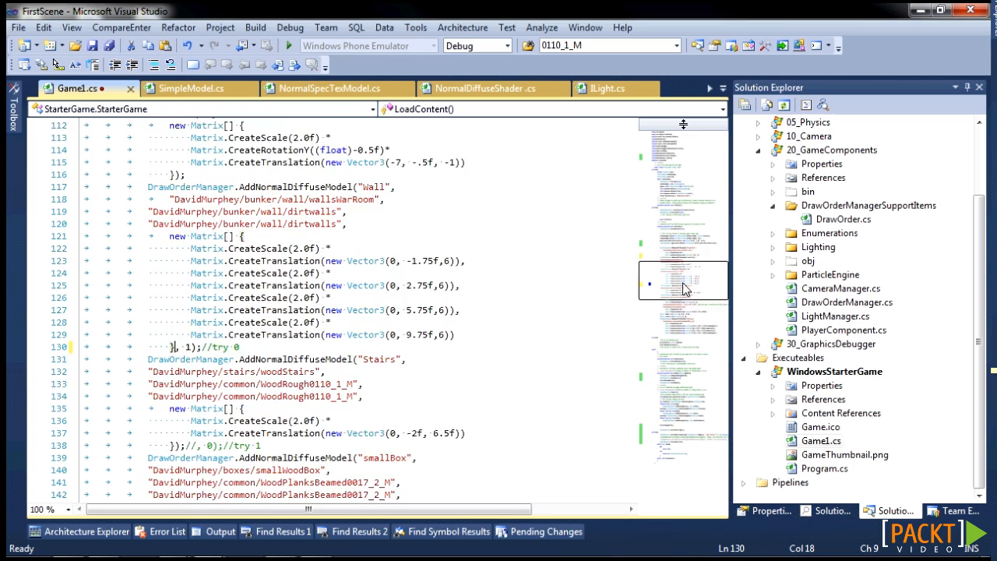
pyautogui.scroll(-3)
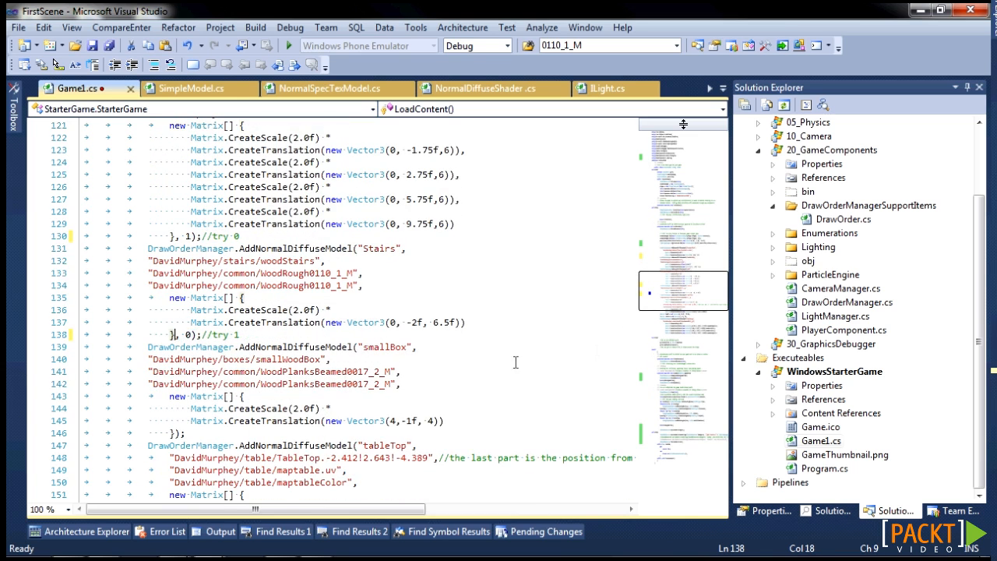
pyautogui.scroll(-3)
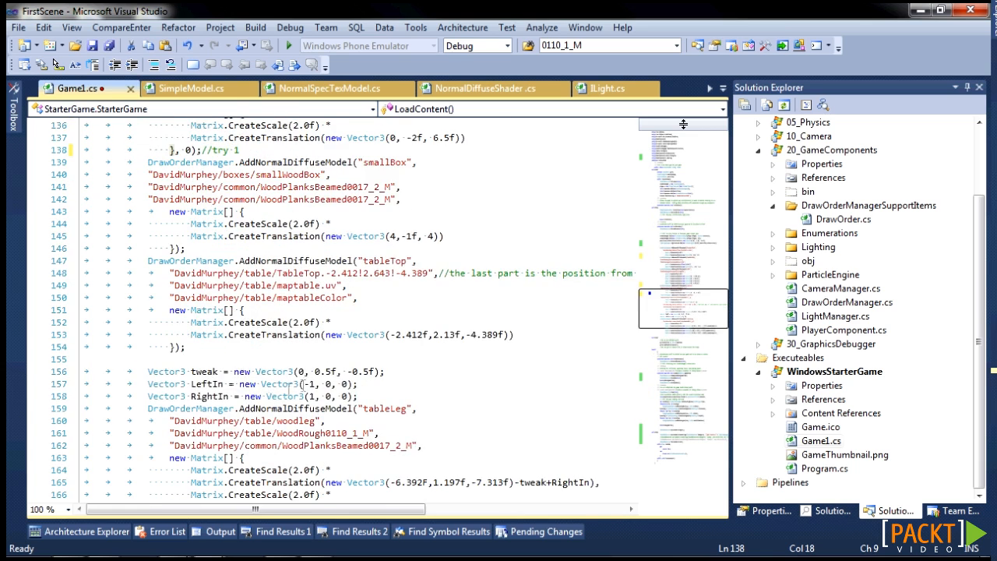
pyautogui.scroll(-3)
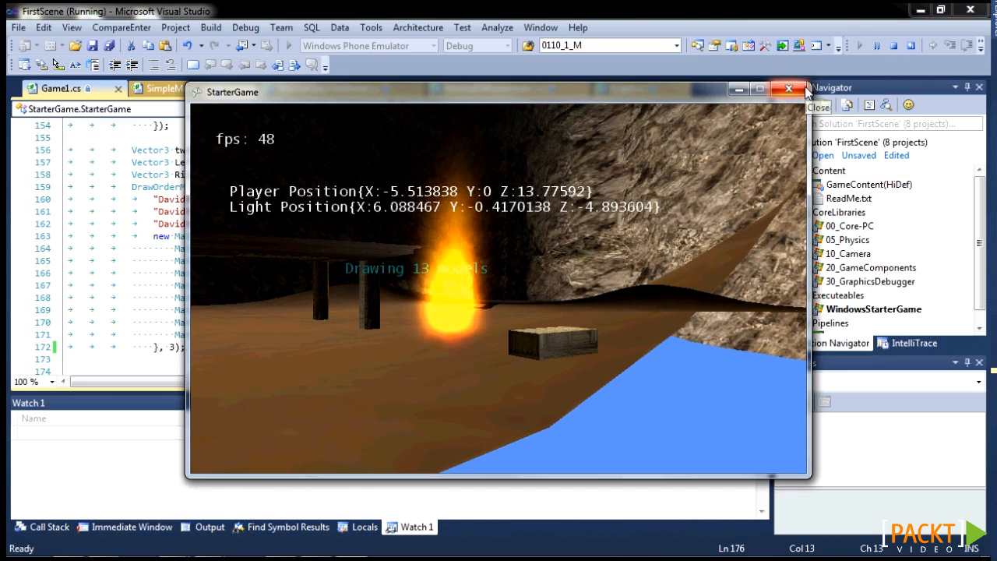
# Step: Stop the running StarterGame after viewing the firelit bunker scene
pyautogui.click(785, 89)
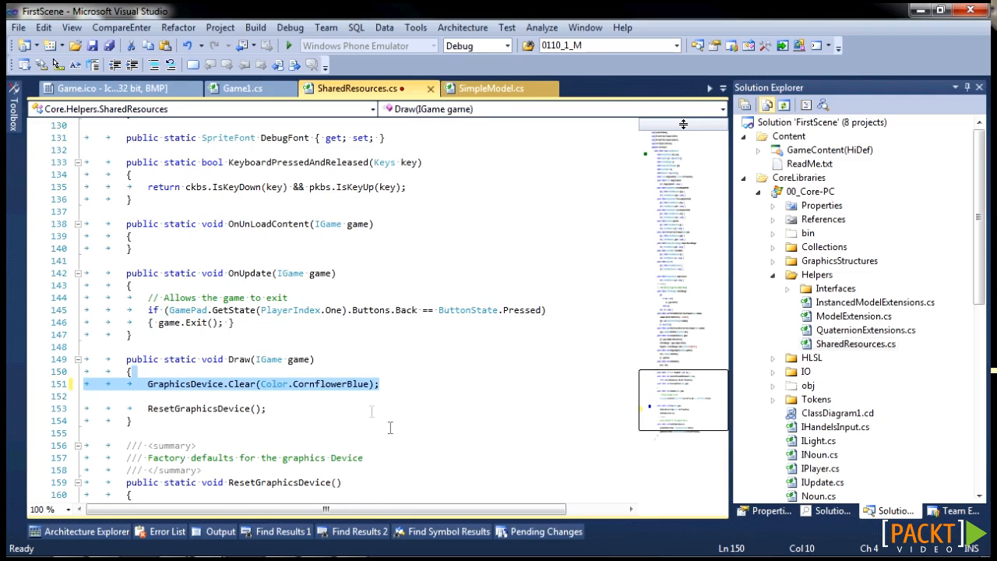
# Step: Replace Color.CornflowerBlue in GraphicsDevice.Clear with the backgroundColor field
pyautogui.click(265, 383)
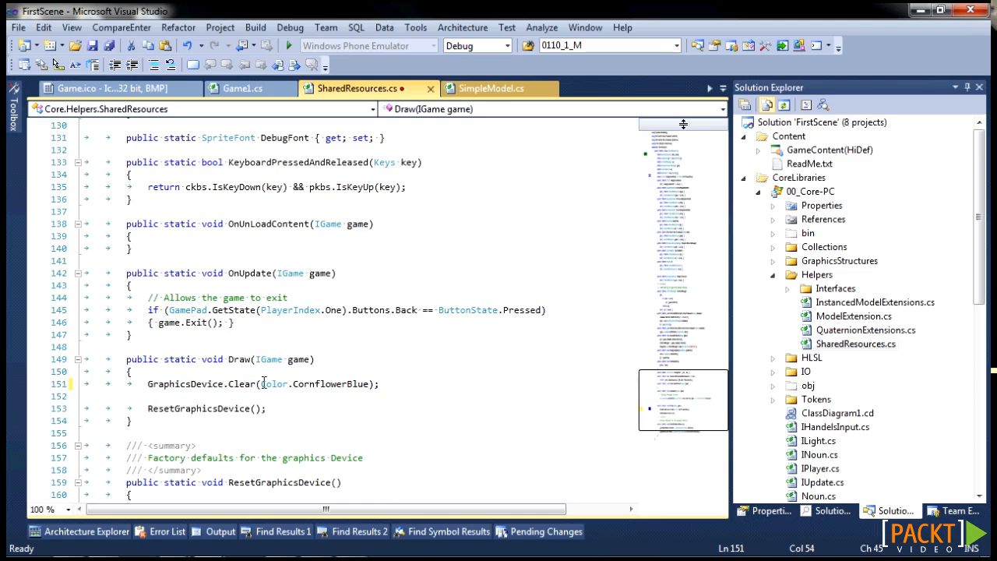
pyautogui.write('backgroundColor')
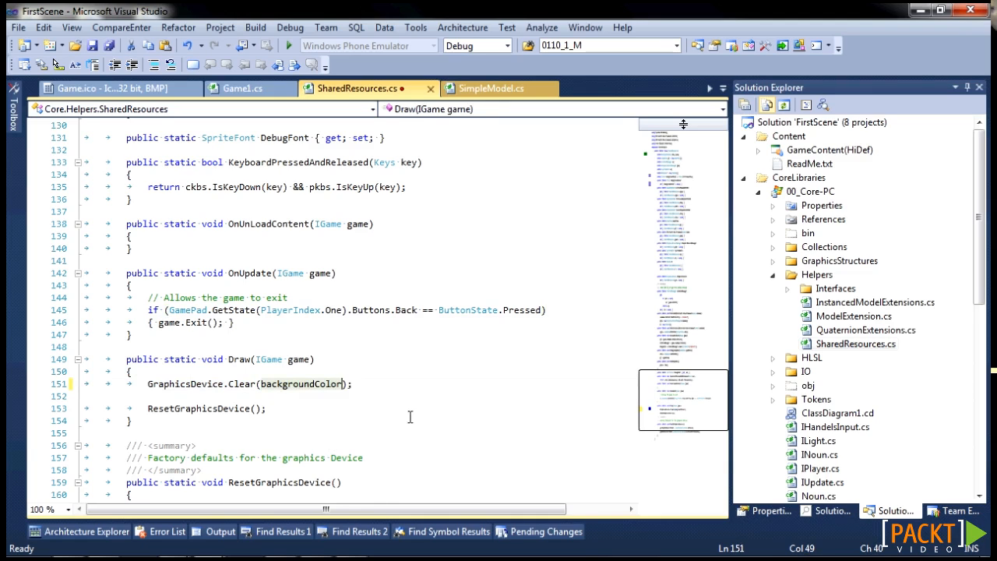
pyautogui.moveTo(640, 413)
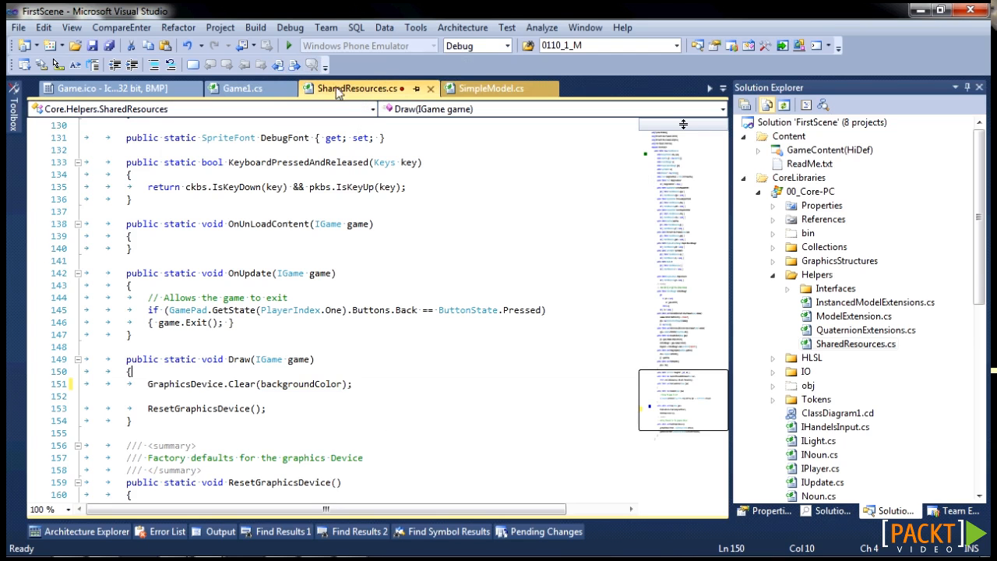
pyautogui.moveTo(288, 45)
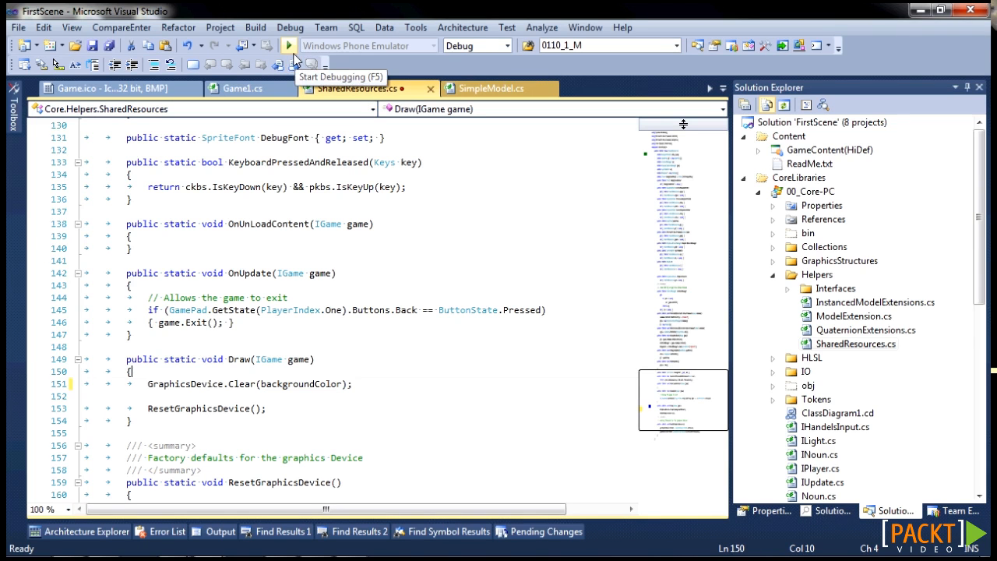